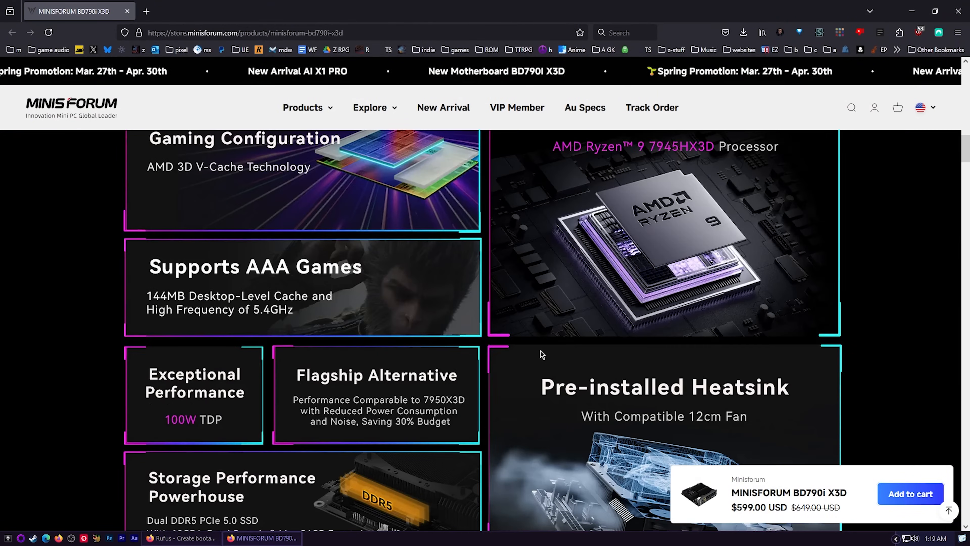
mouse_move(270, 316)
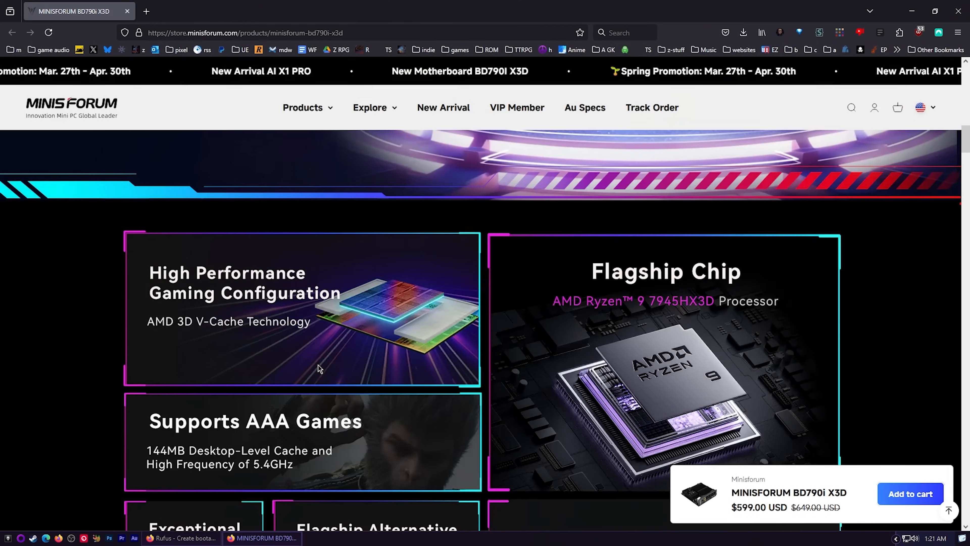
mouse_move(270, 416)
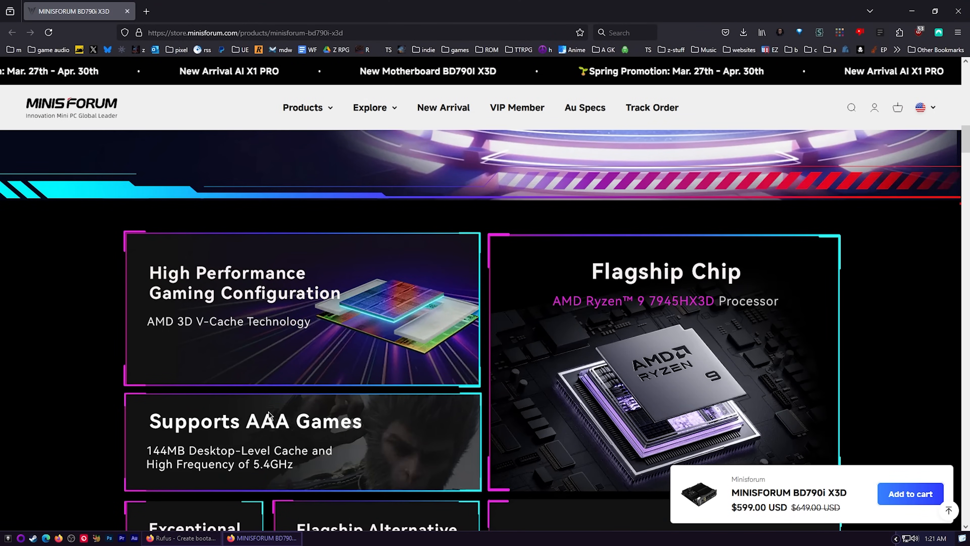
- Apply the TS25 promotion code to the Whokeys order at checkout
click(65, 11)
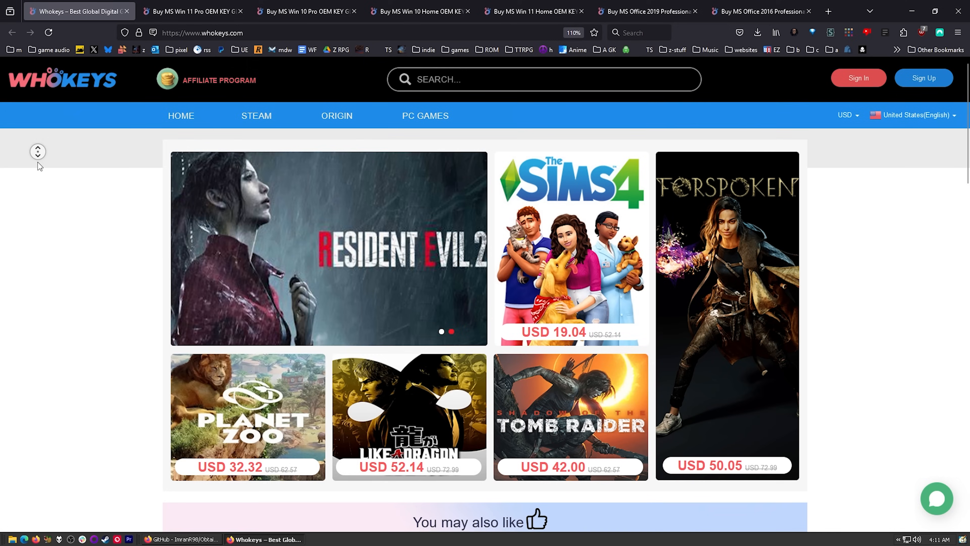
scroll(down, 3)
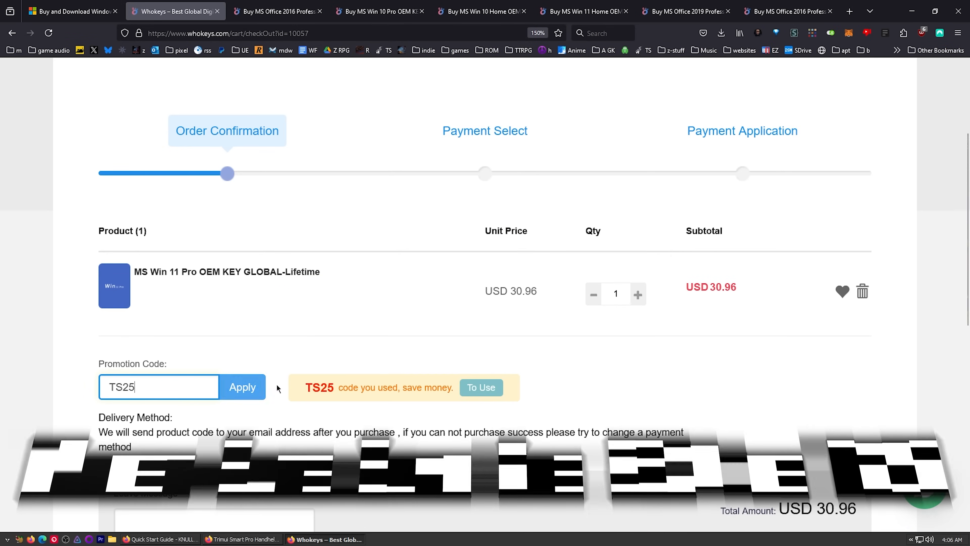
click(242, 387)
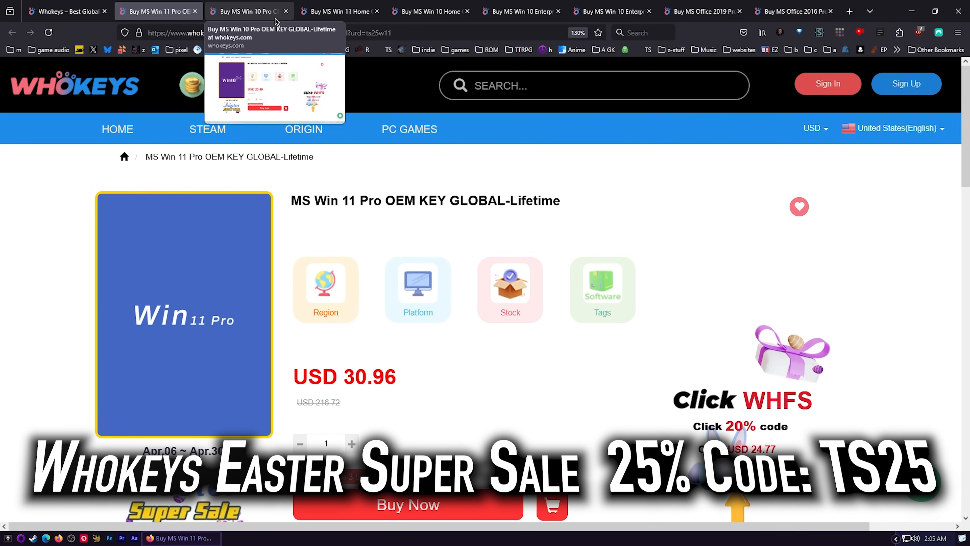
- Browse the Windows 11 Home, Windows 10 Home, Windows 10 Enterprise and Office 2016 key listings
click(337, 11)
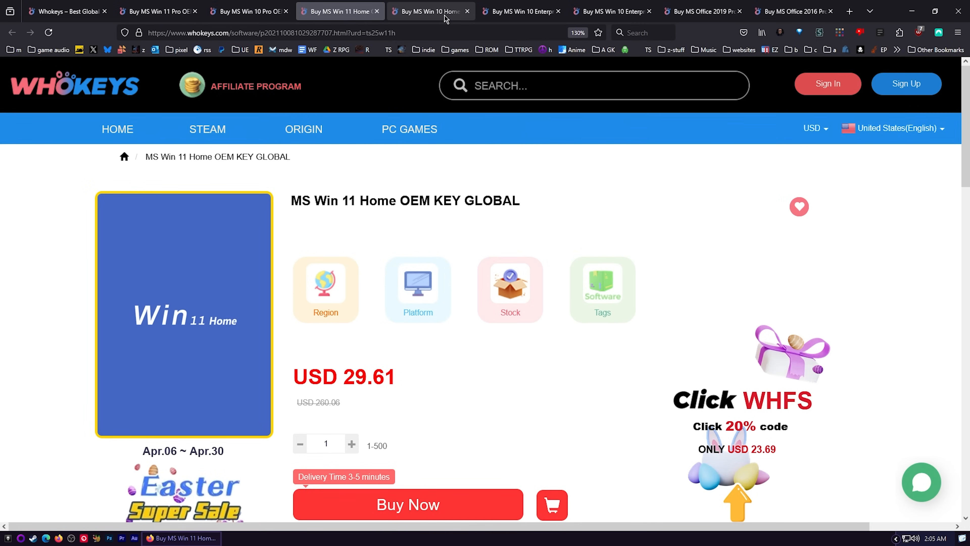
click(522, 11)
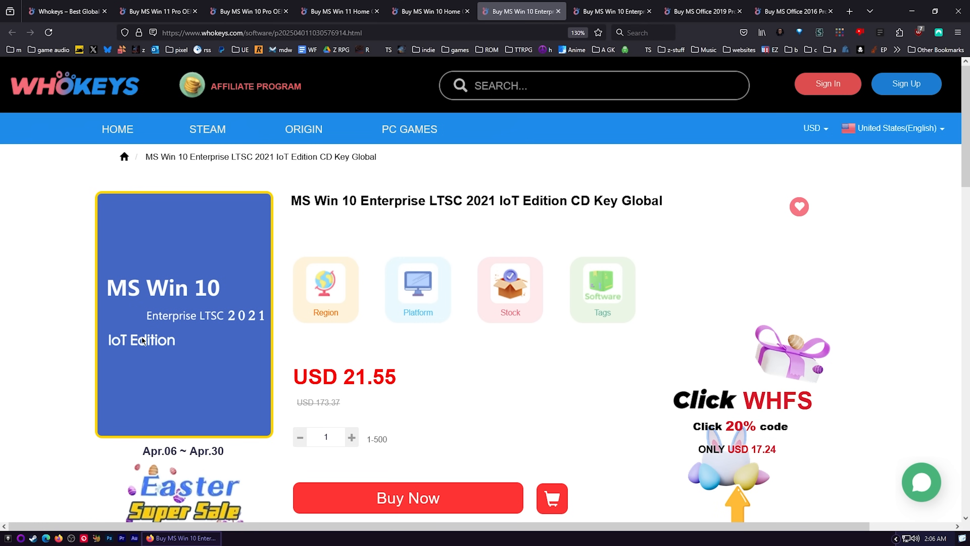
click(702, 11)
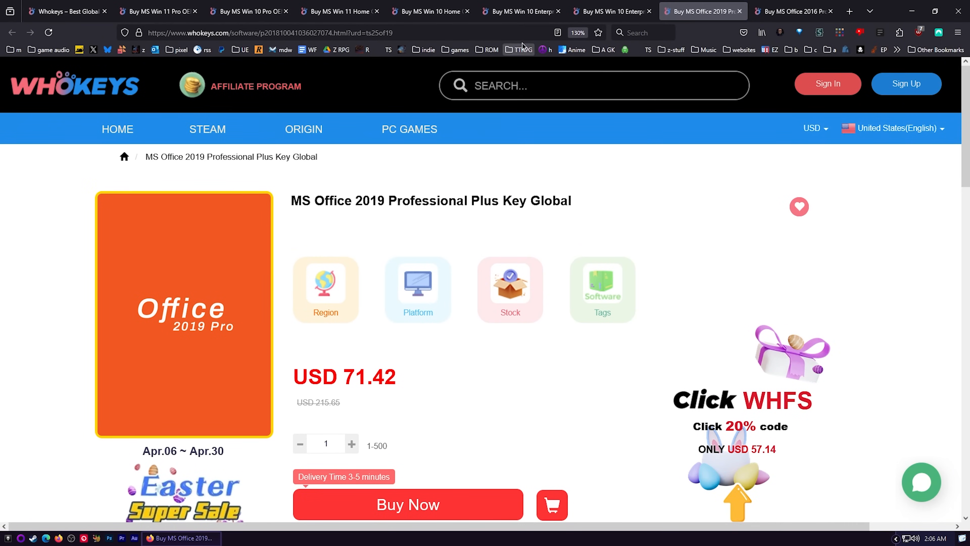
click(793, 11)
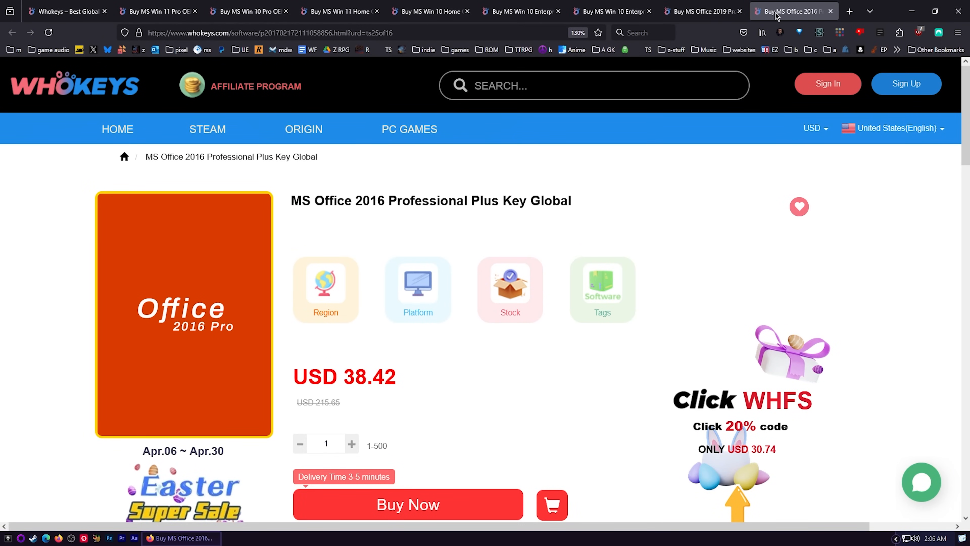
mouse_move(408, 372)
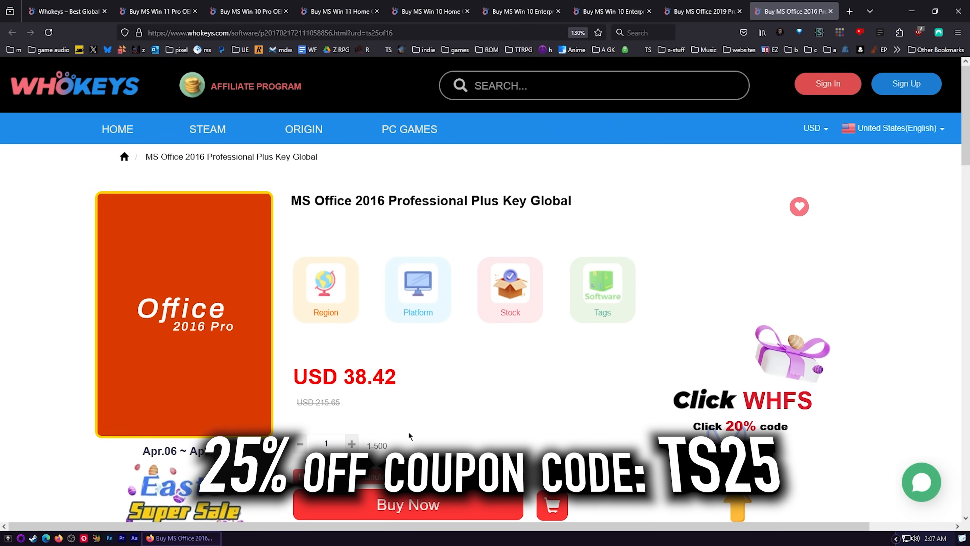
mouse_move(413, 422)
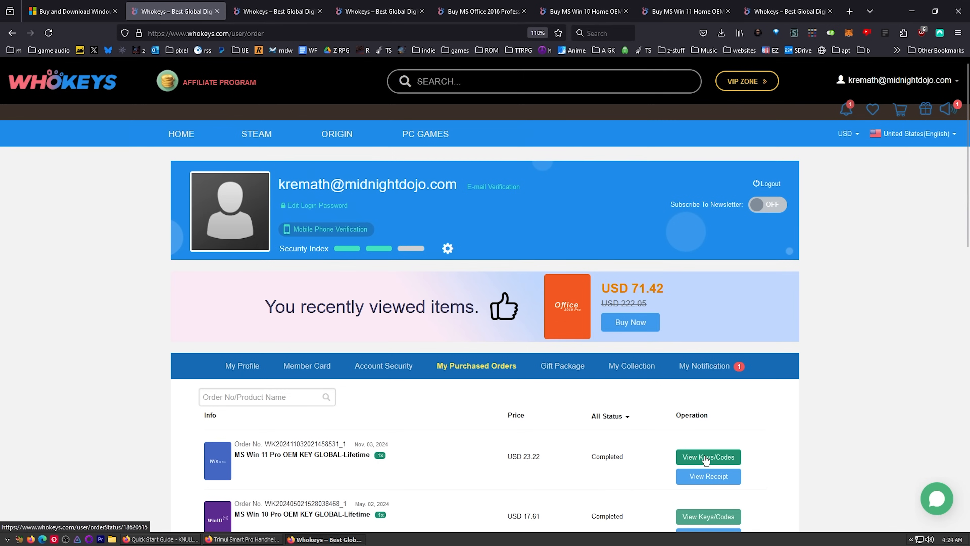
- Reveal a purchased order's Windows 10 Pro key and select it for copying
click(708, 457)
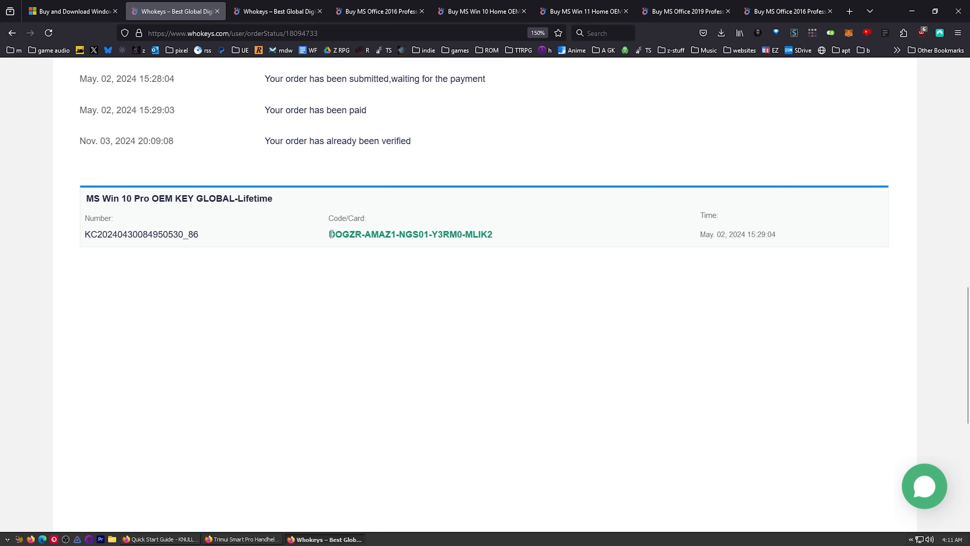
double_click(410, 233)
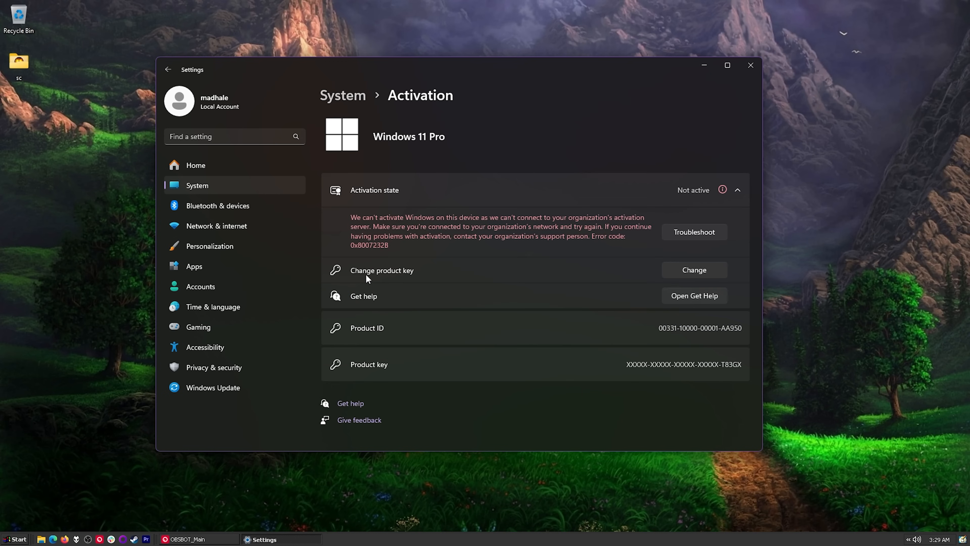
- Change the Windows 11 Pro product key in Activation settings and submit it
click(692, 270)
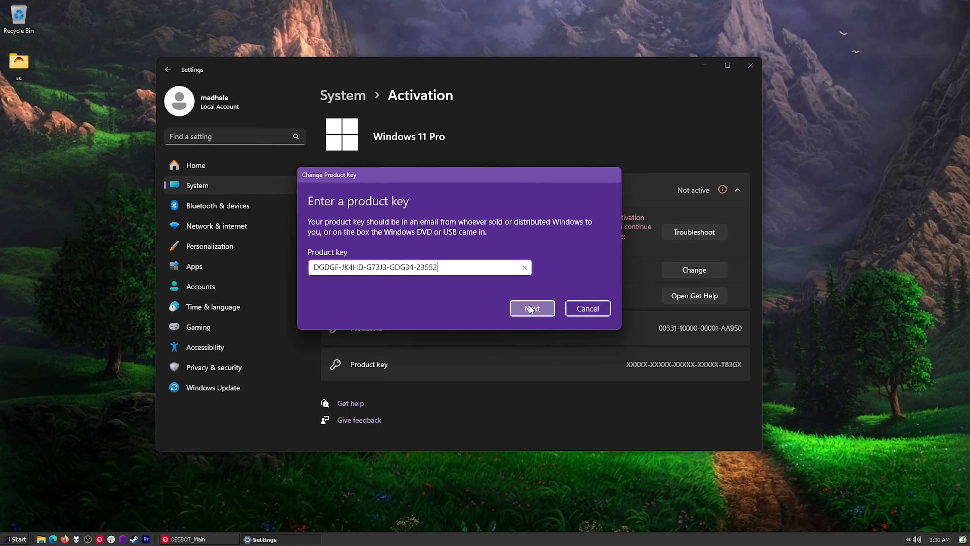
click(531, 308)
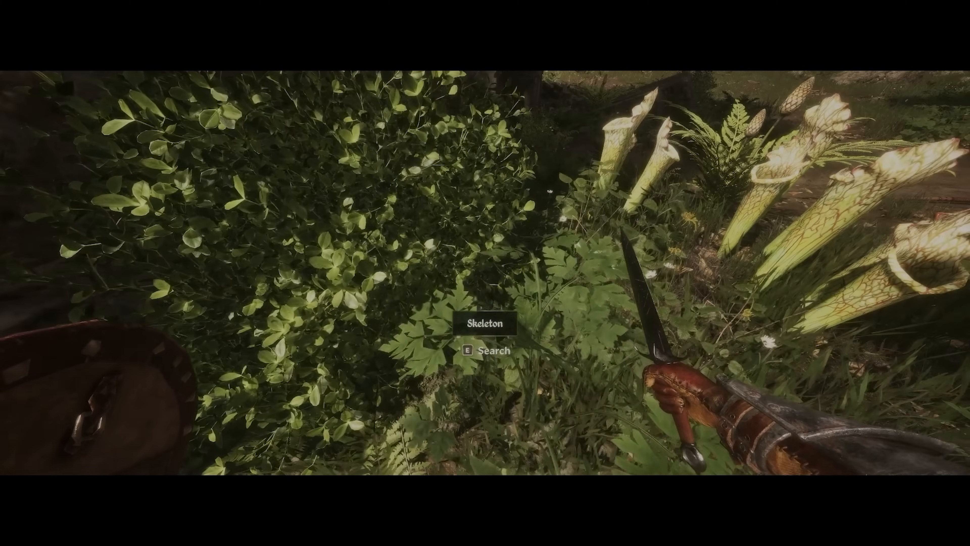
mouse_move(485, 273)
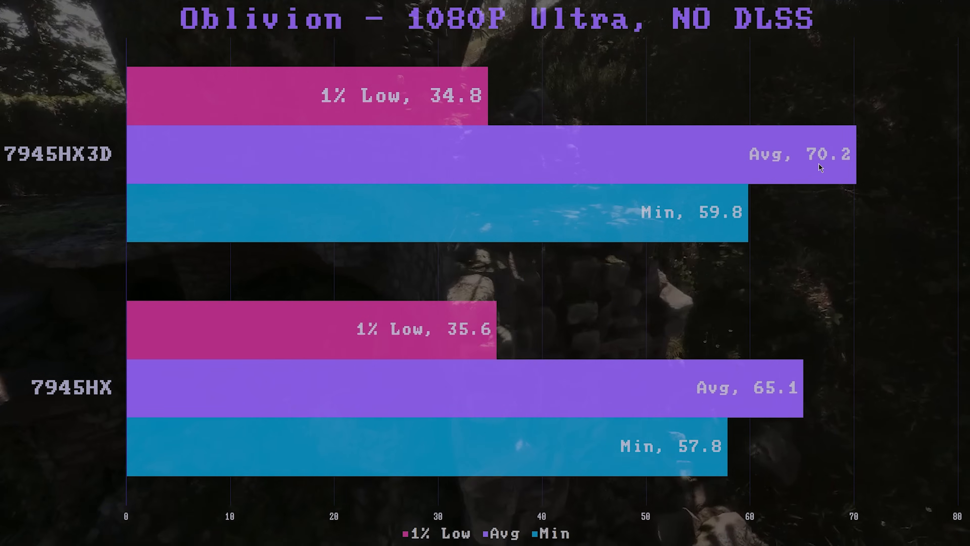
mouse_move(931, 168)
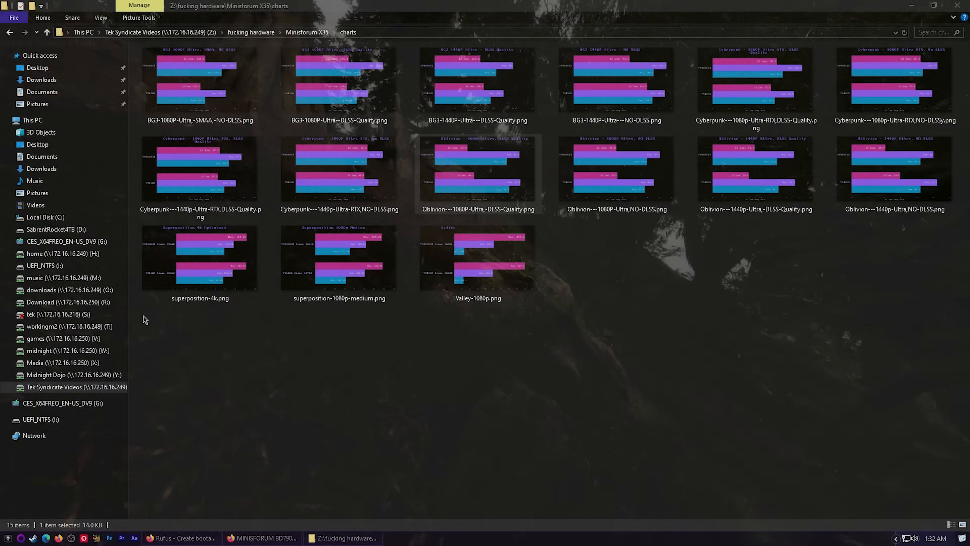
- Open a chart image from the Minisforum X35 charts folder
double_click(893, 173)
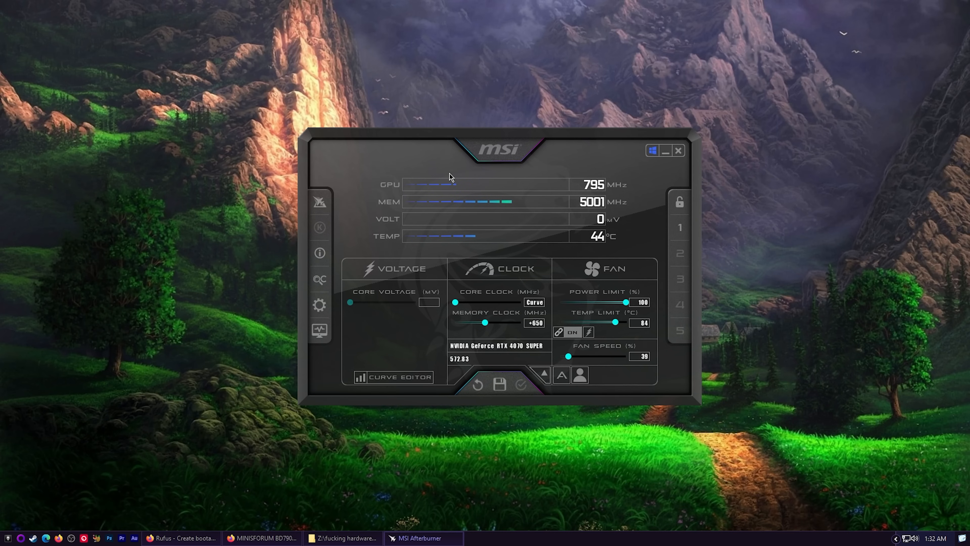
mouse_move(544, 350)
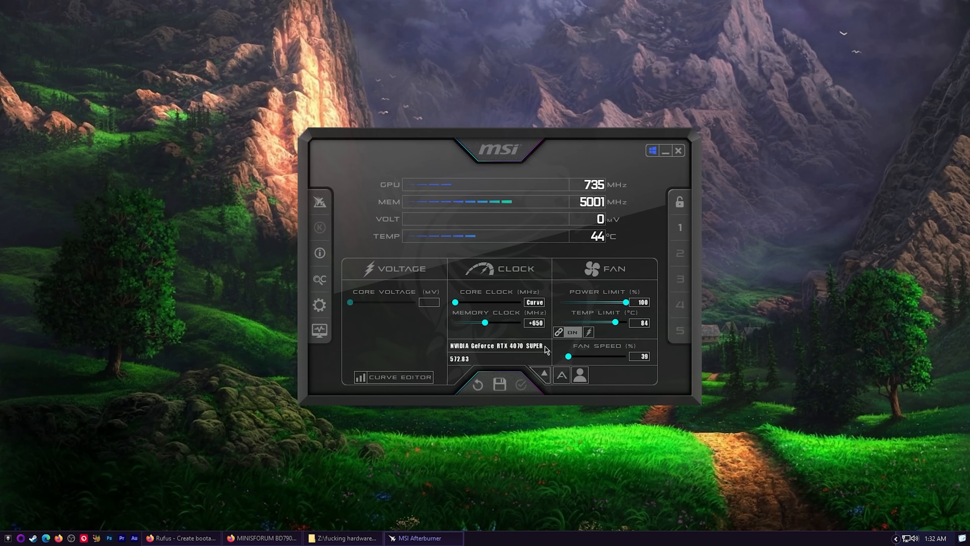
- Show the RTX 4070 SUPER voltage/frequency curve in the Curve Editor
click(391, 377)
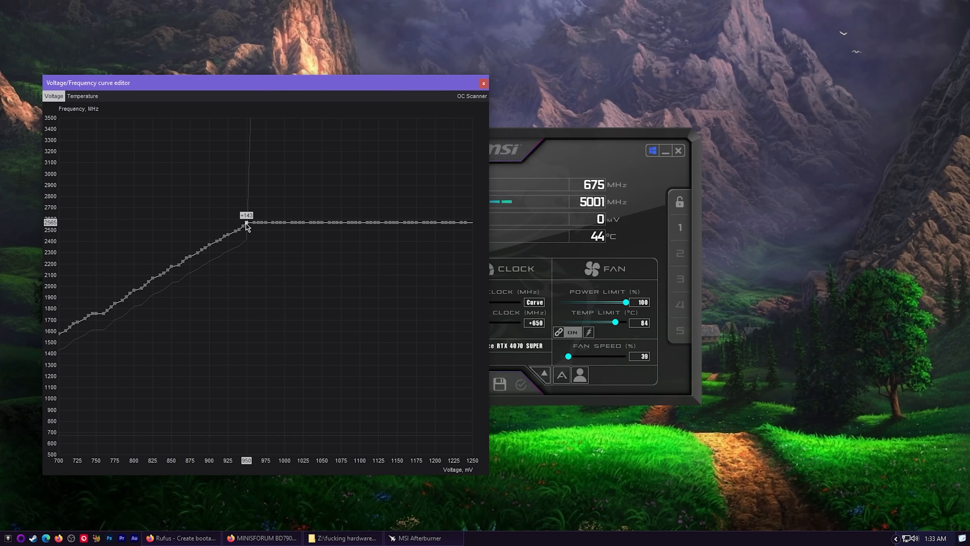
mouse_move(503, 238)
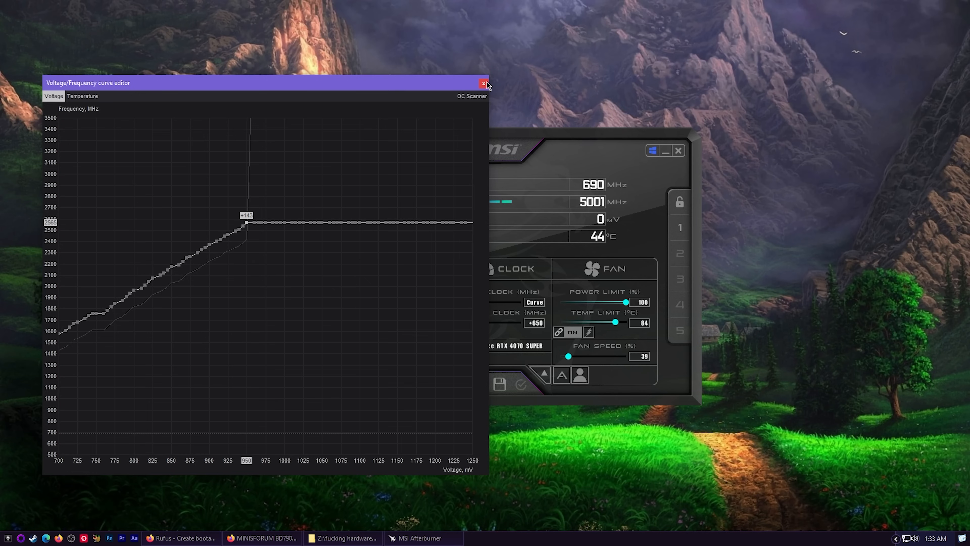
mouse_move(484, 84)
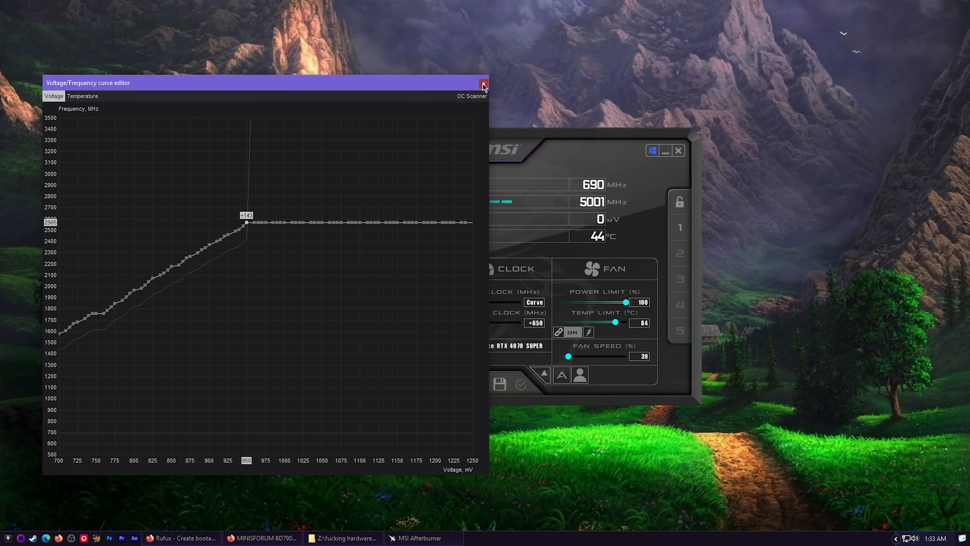
- Close the curve editor, returning to Afterburner's main panel with the +650 memory offset
click(483, 83)
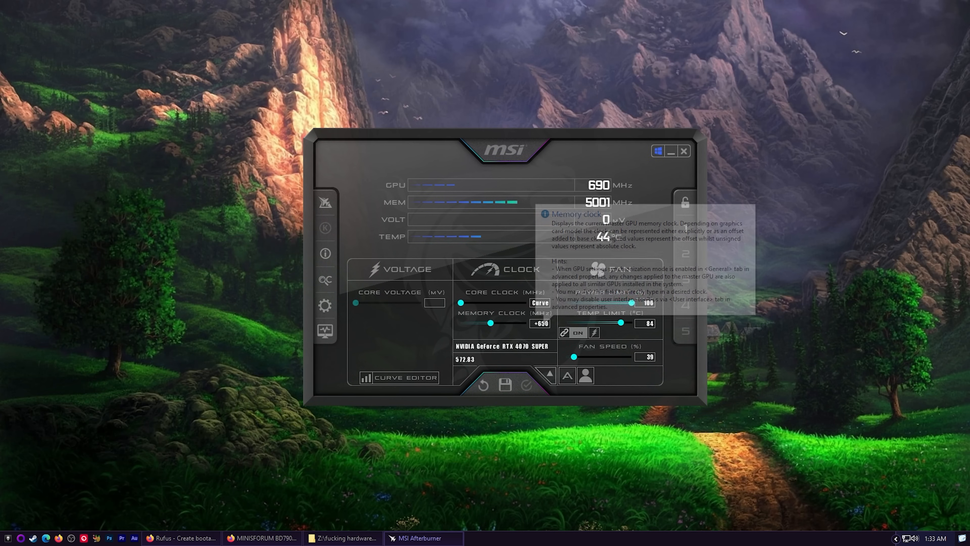
mouse_move(518, 179)
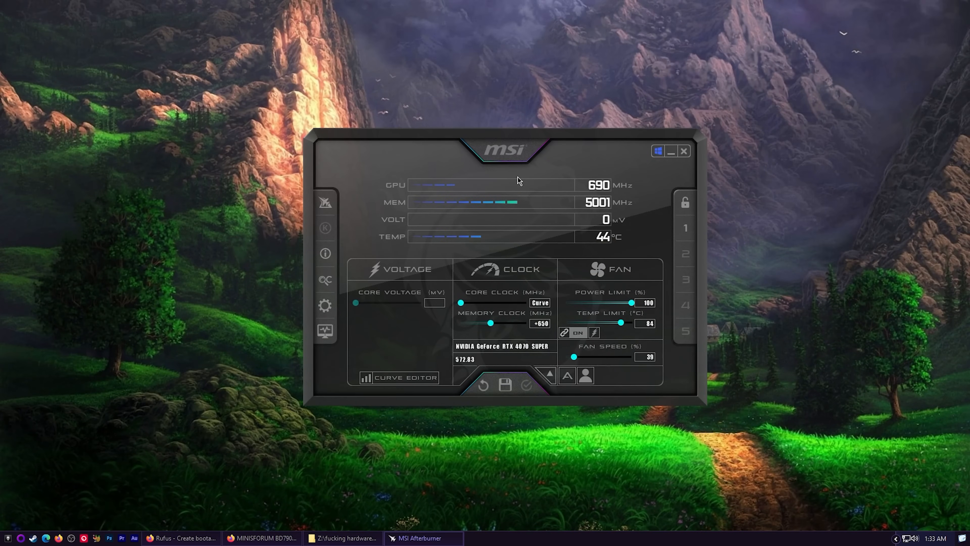
click(397, 377)
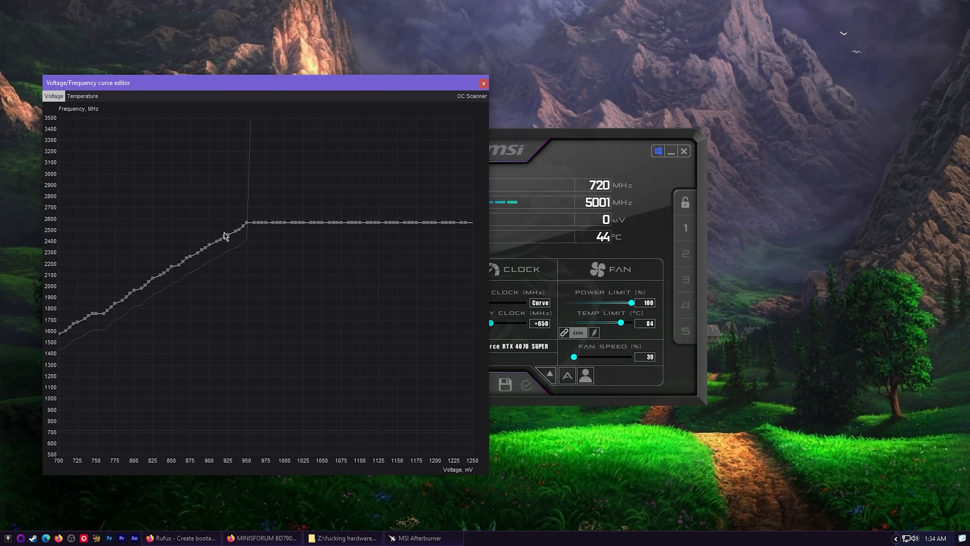
mouse_move(333, 232)
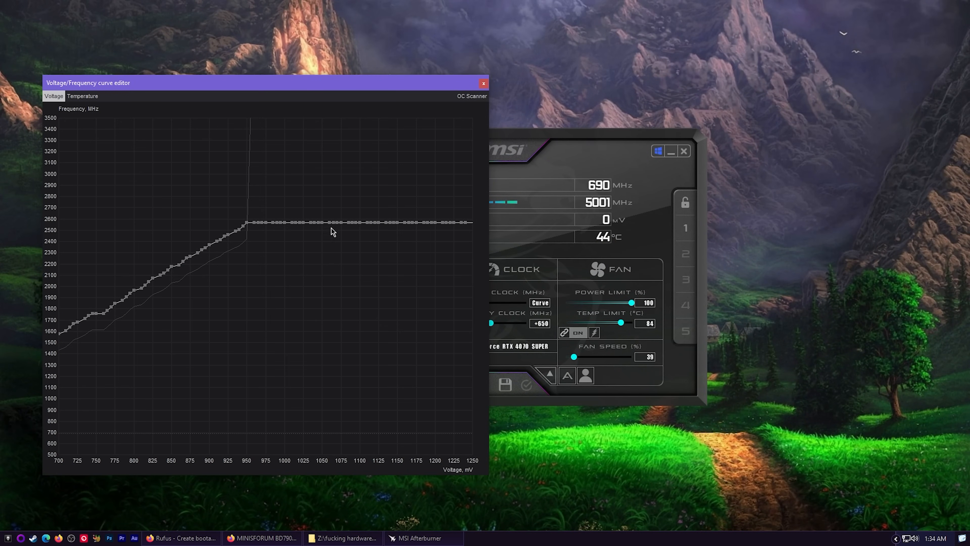
mouse_move(249, 226)
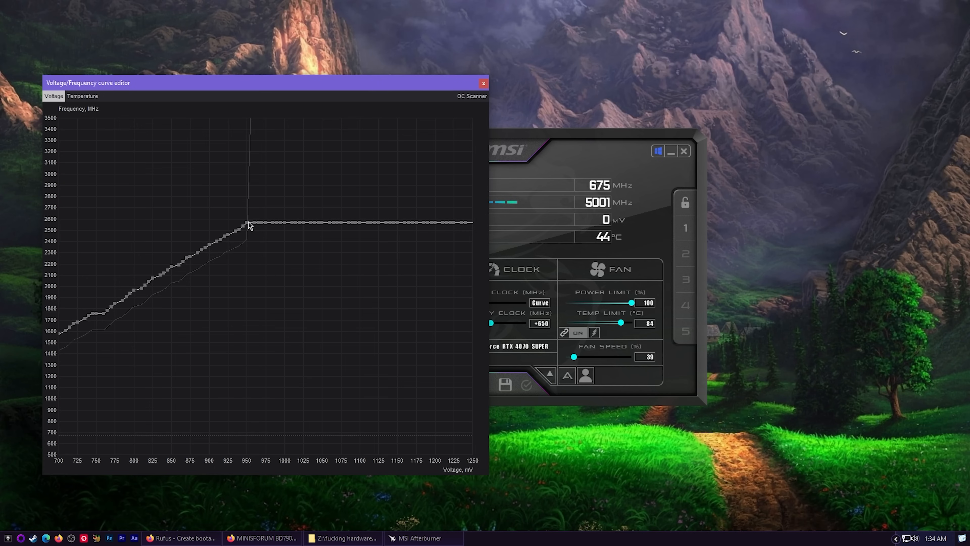
mouse_move(249, 224)
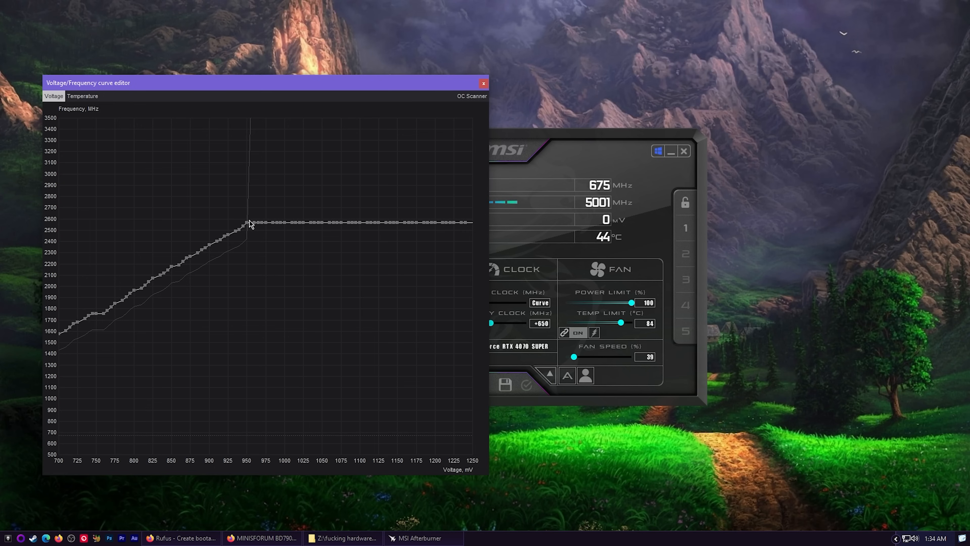
drag(248, 82, 365, 84)
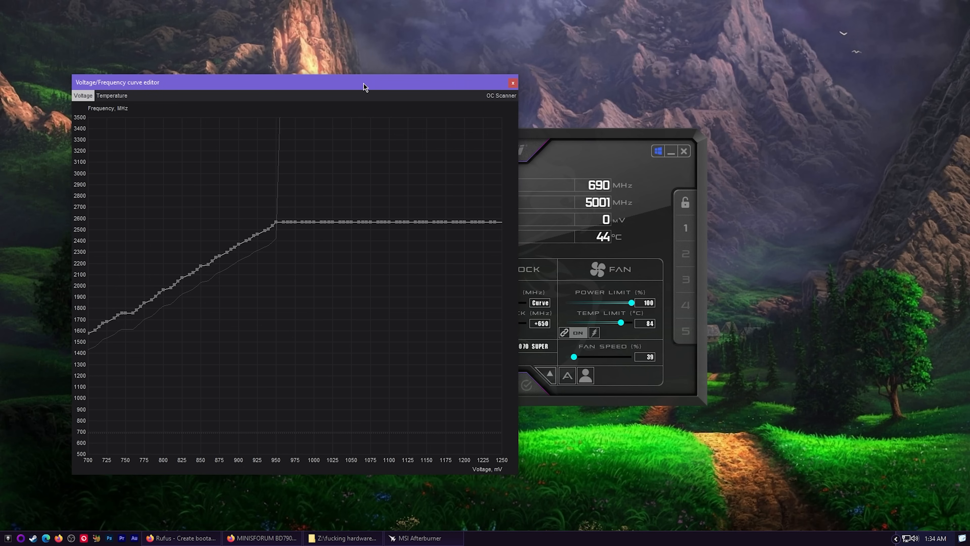
mouse_move(543, 95)
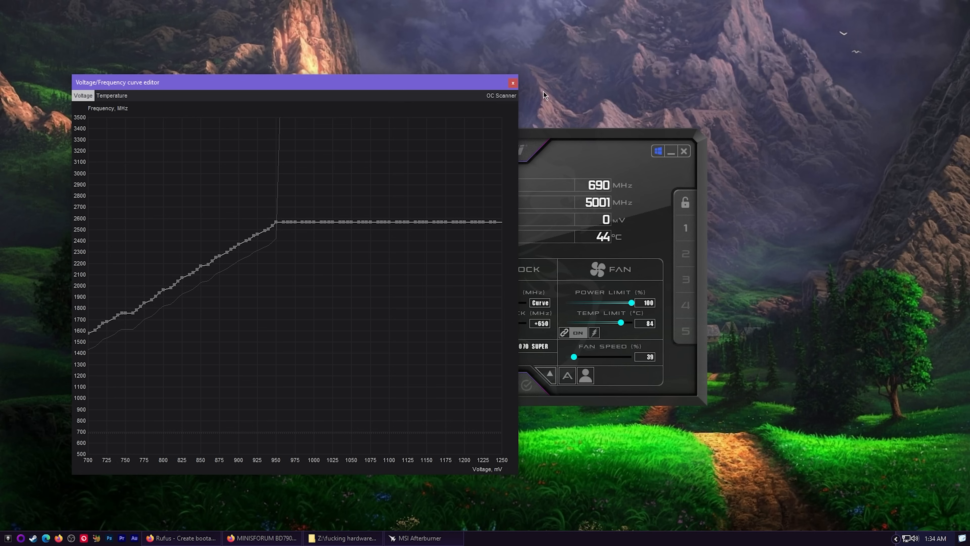
mouse_move(513, 83)
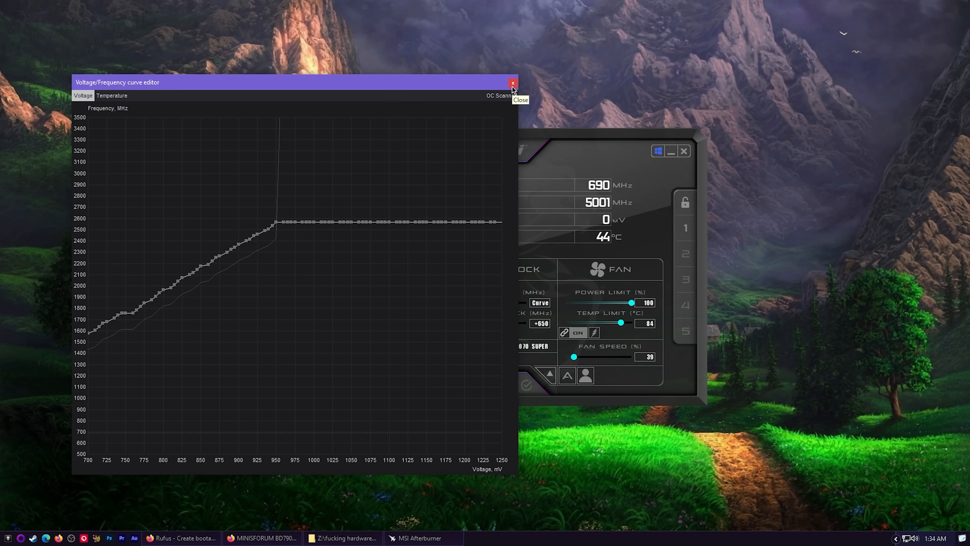
mouse_move(275, 226)
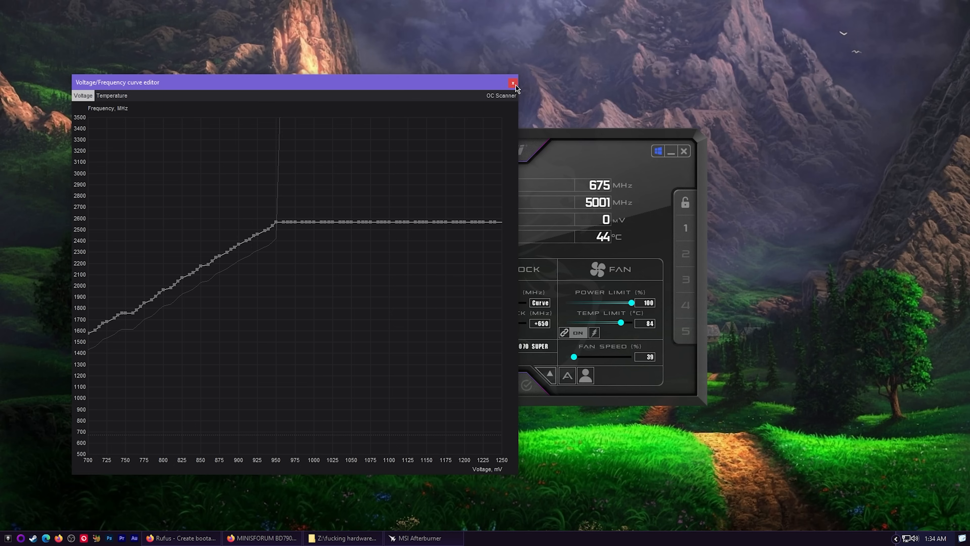
click(512, 83)
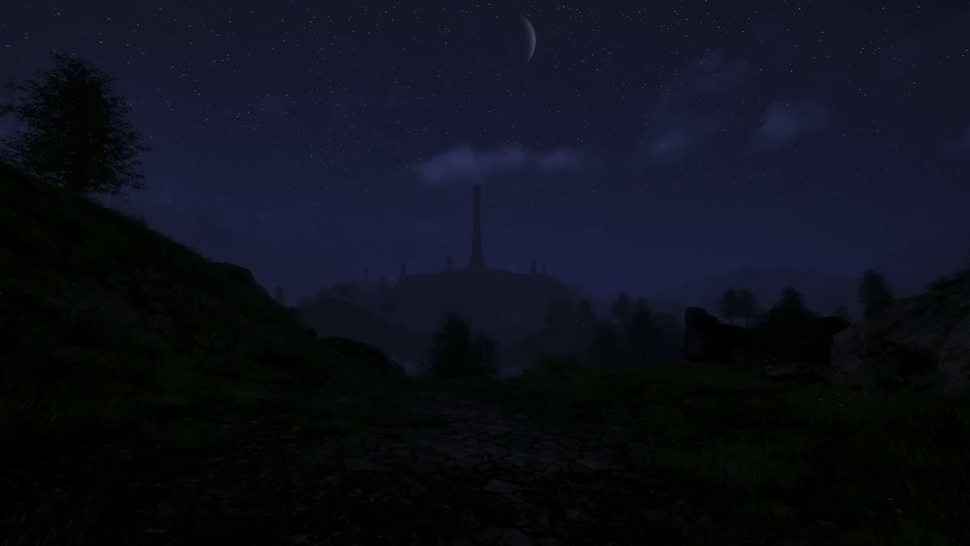
mouse_move(485, 273)
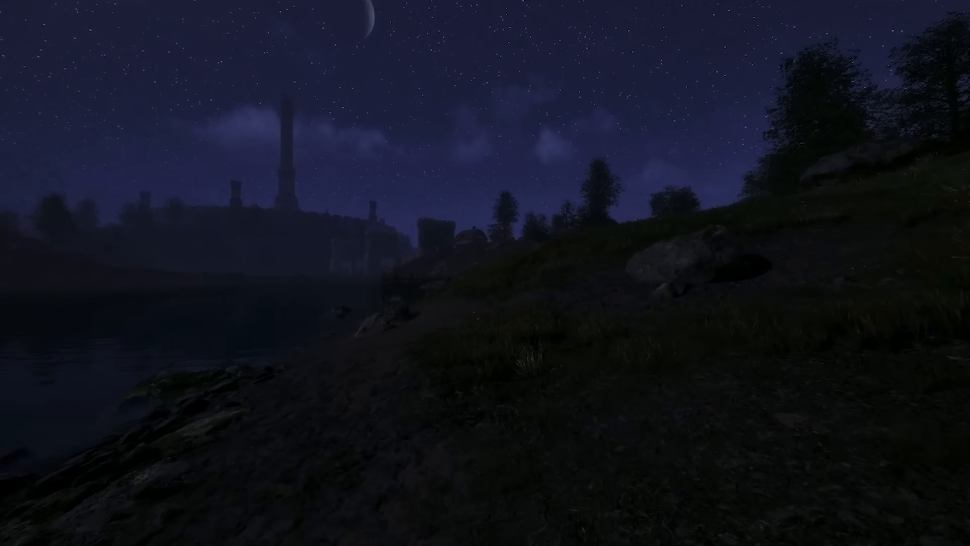
mouse_move(485, 273)
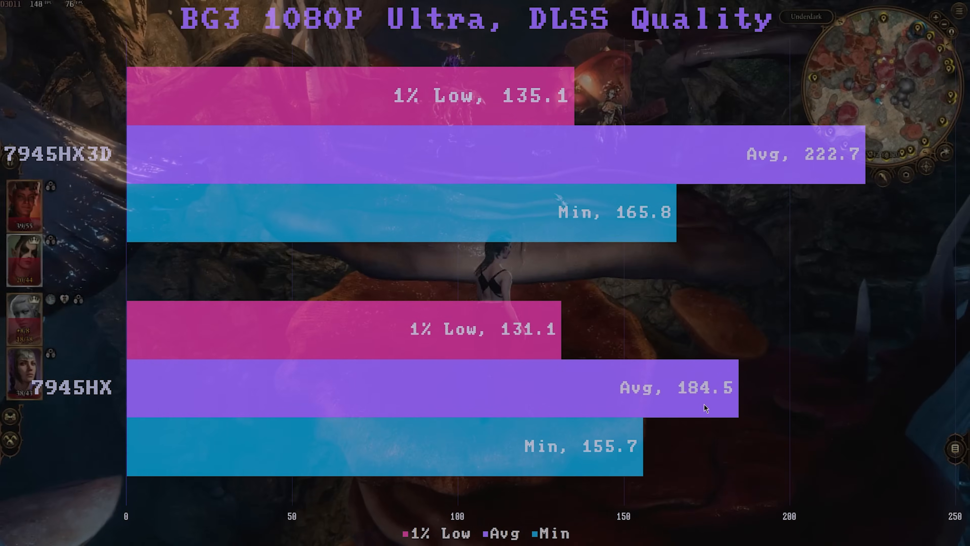
mouse_move(748, 446)
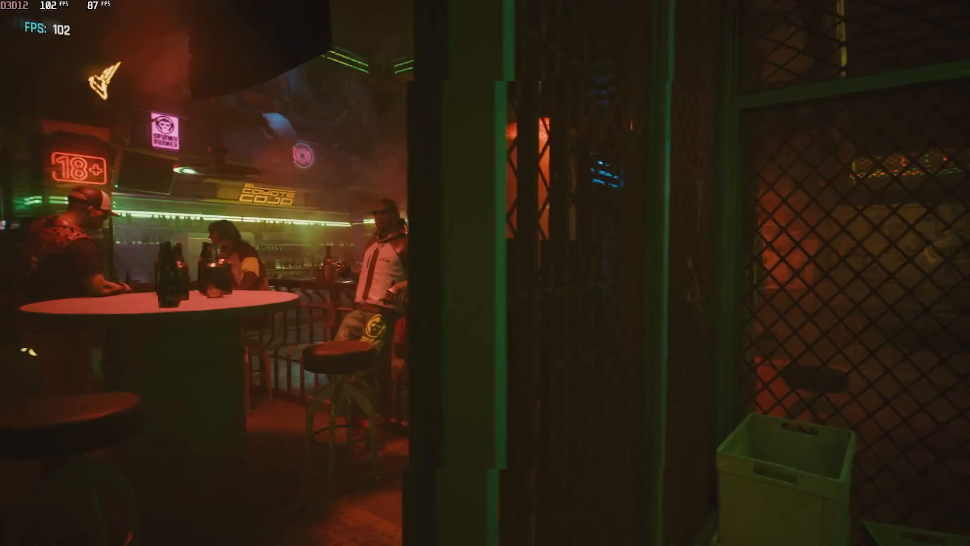
mouse_move(485, 273)
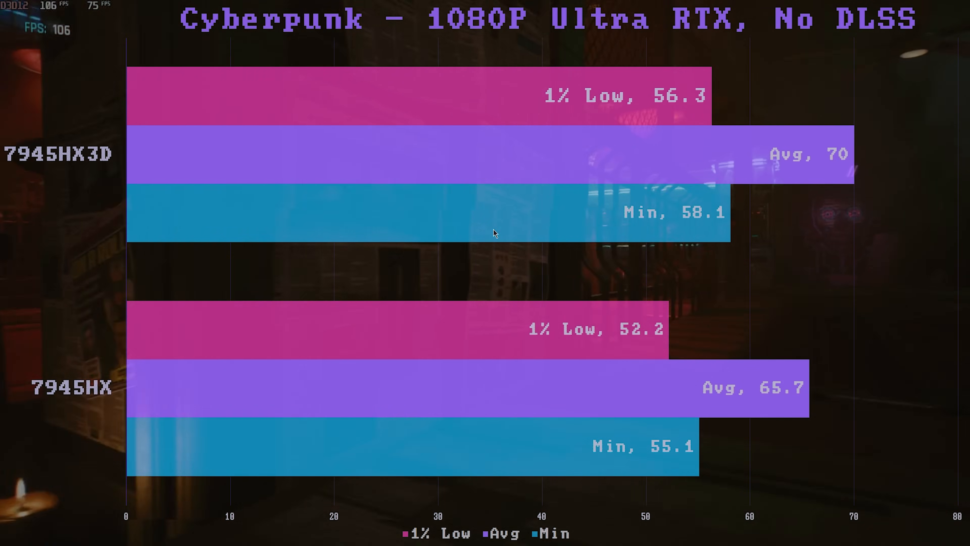
mouse_move(713, 161)
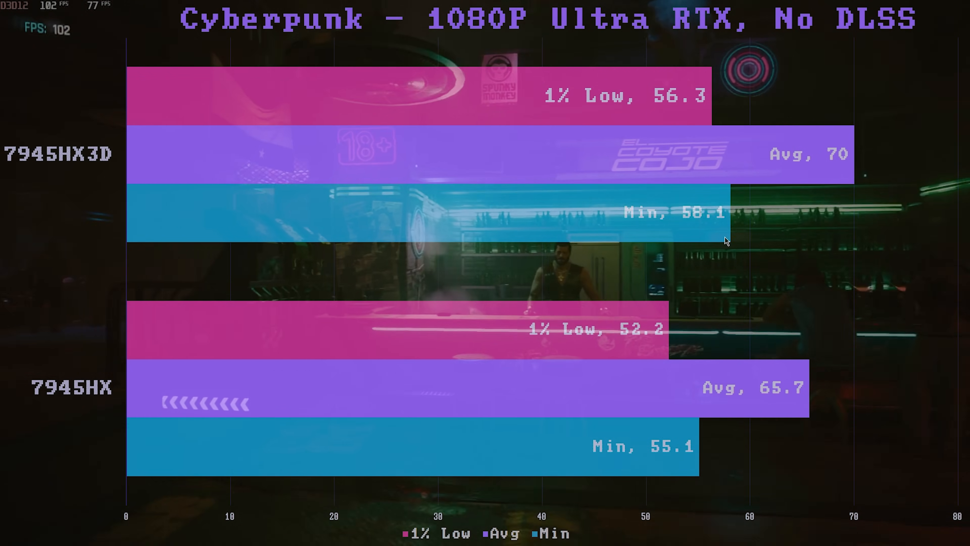
mouse_move(642, 231)
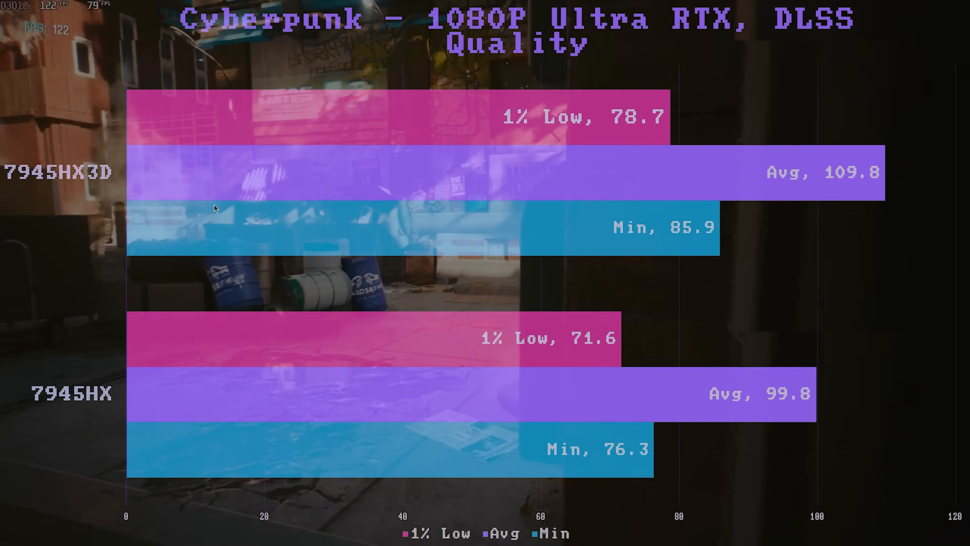
mouse_move(485, 188)
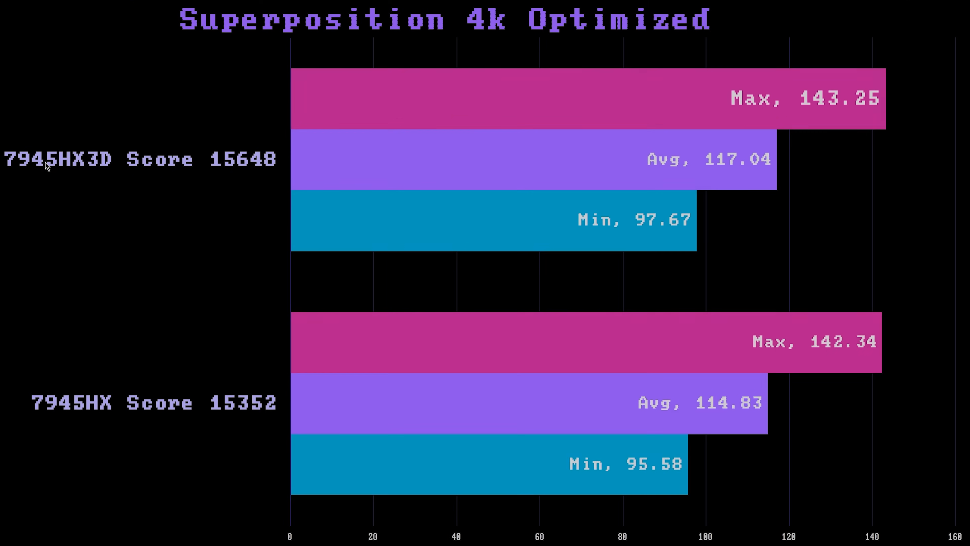
mouse_move(258, 171)
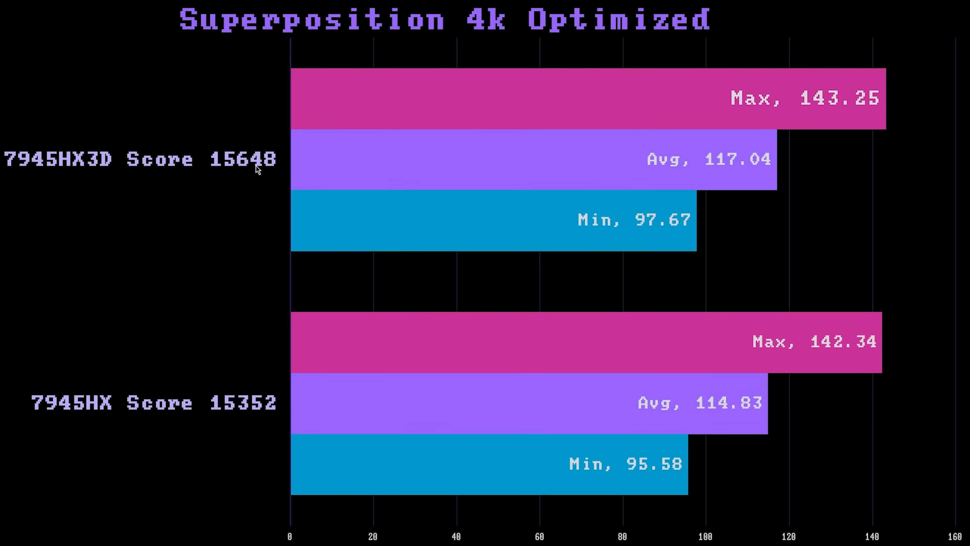
mouse_move(235, 446)
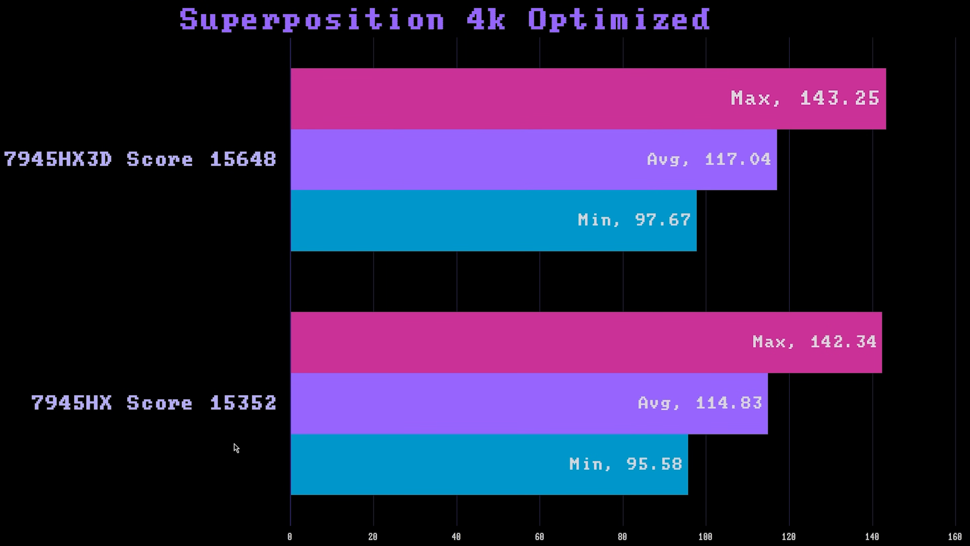
mouse_move(275, 407)
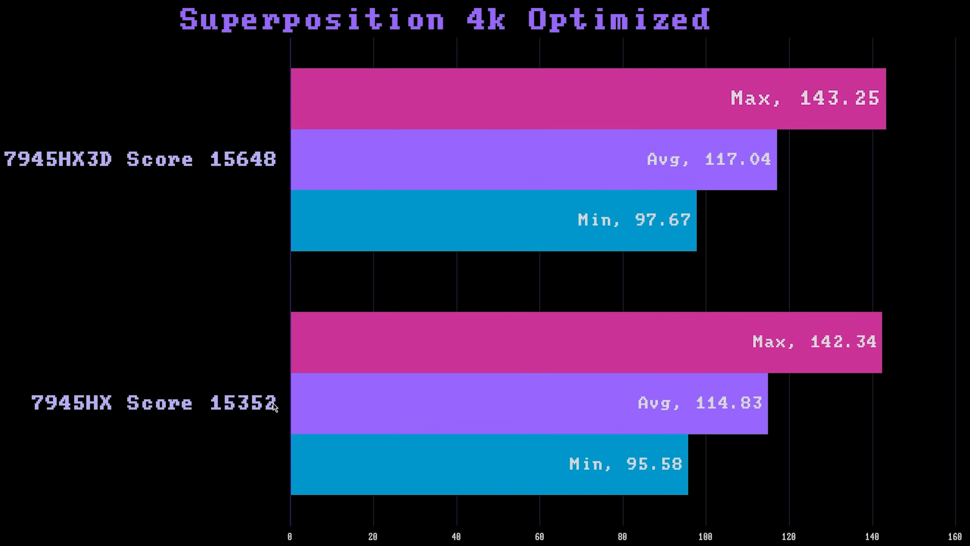
mouse_move(752, 424)
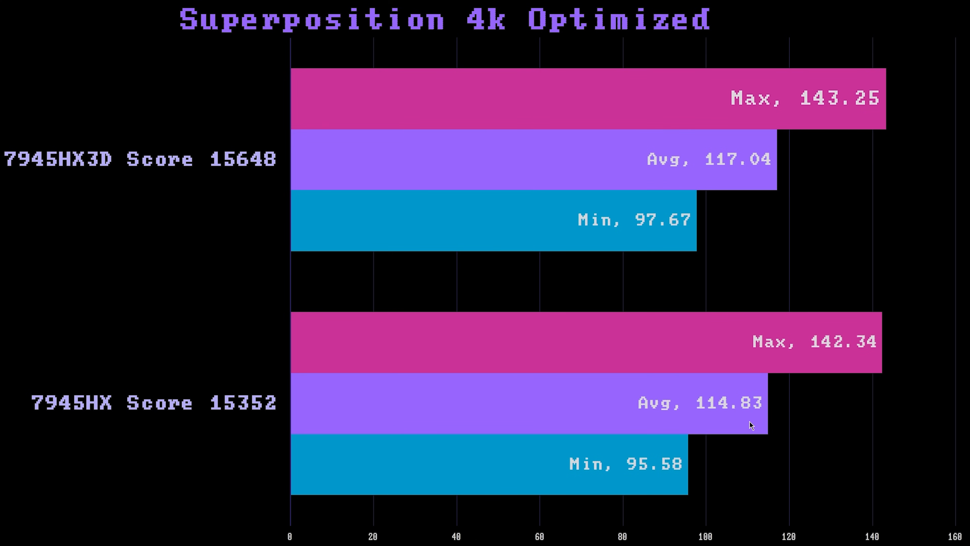
mouse_move(592, 452)
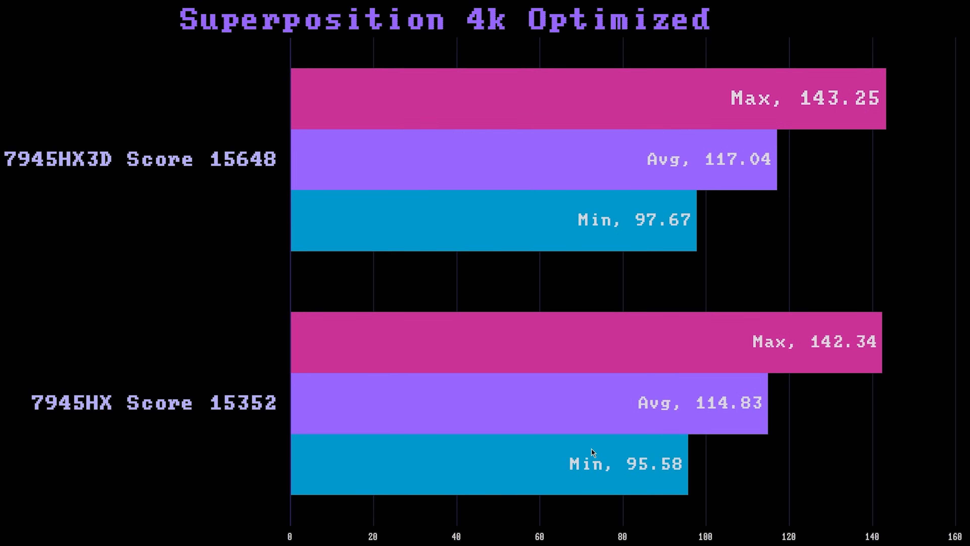
mouse_move(847, 103)
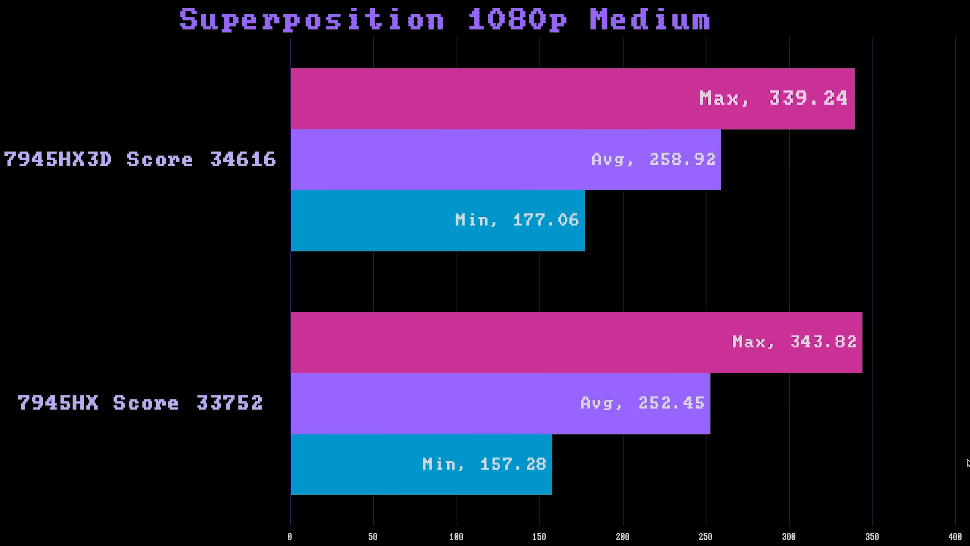
mouse_move(810, 413)
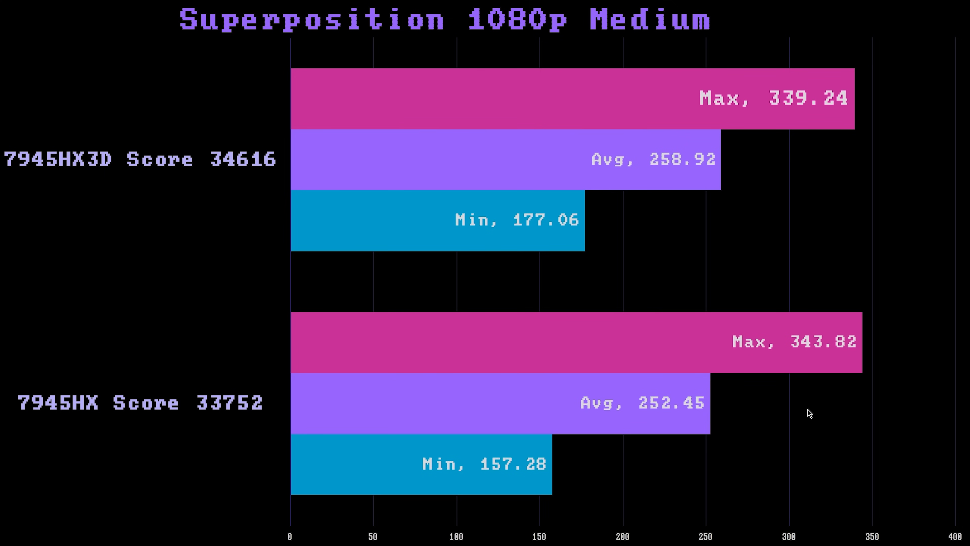
mouse_move(802, 353)
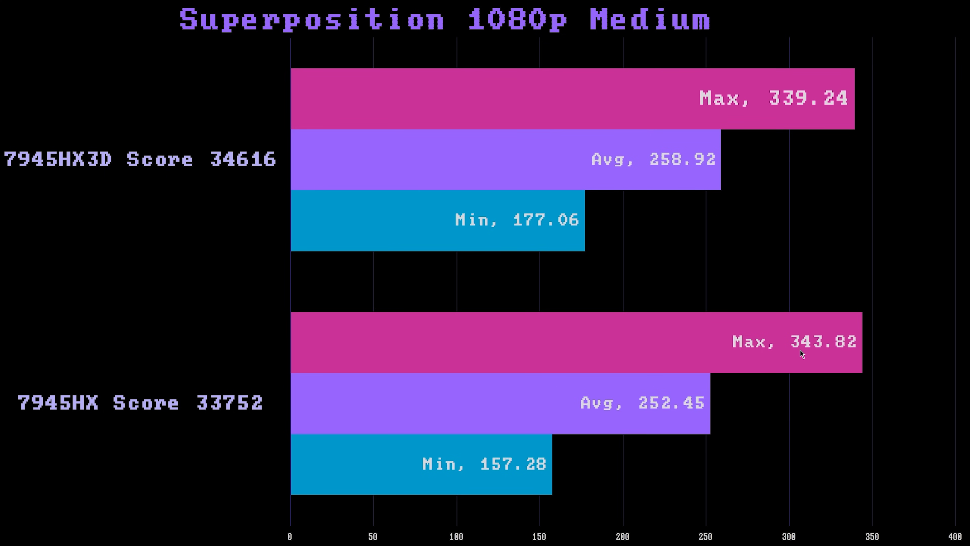
mouse_move(678, 179)
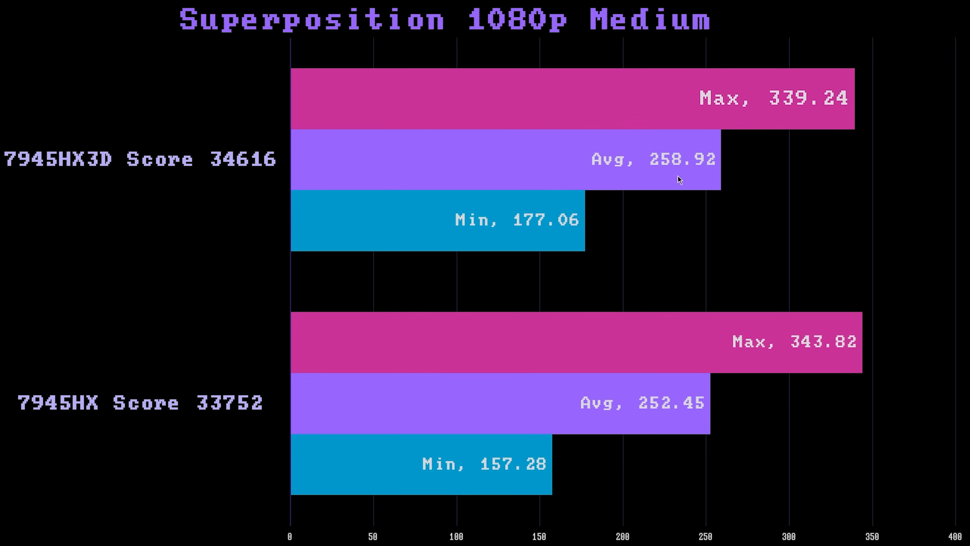
mouse_move(490, 481)
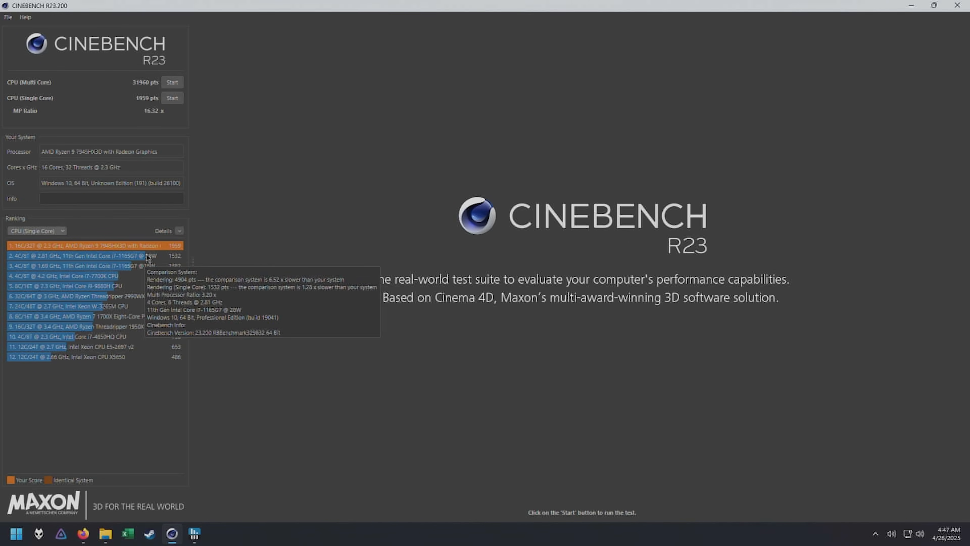
mouse_move(138, 248)
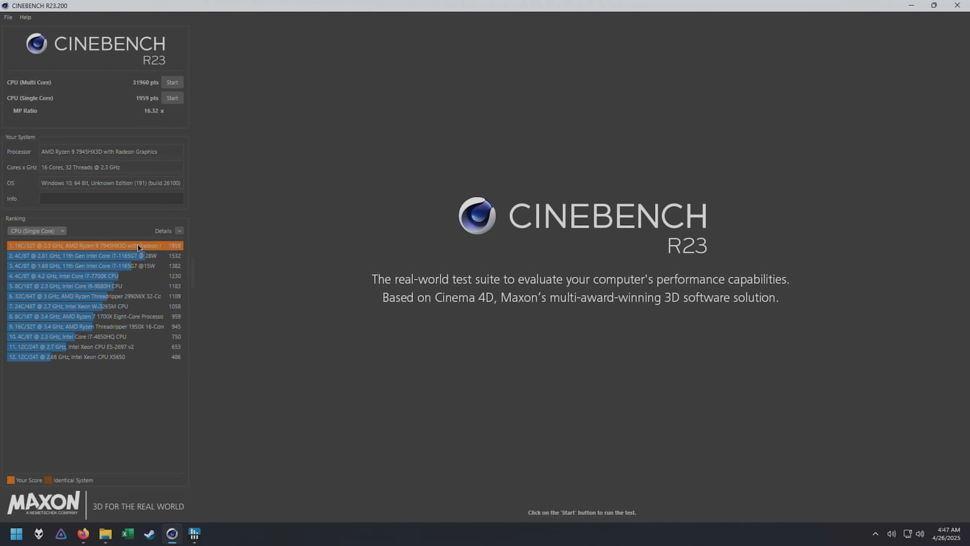
mouse_move(153, 261)
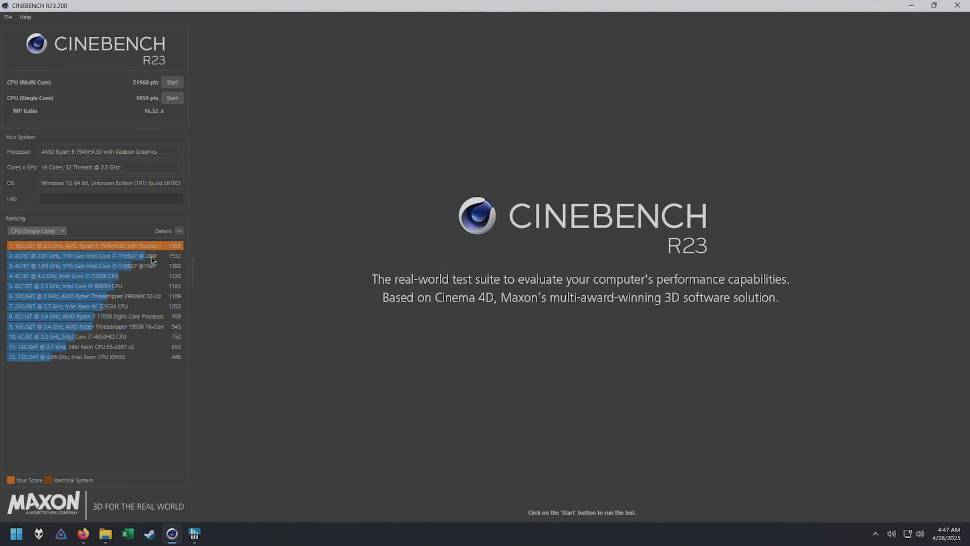
- Switch the Cinebench ranking to CPU (Multi Core), showing the 7945HX3D's 31960
click(35, 230)
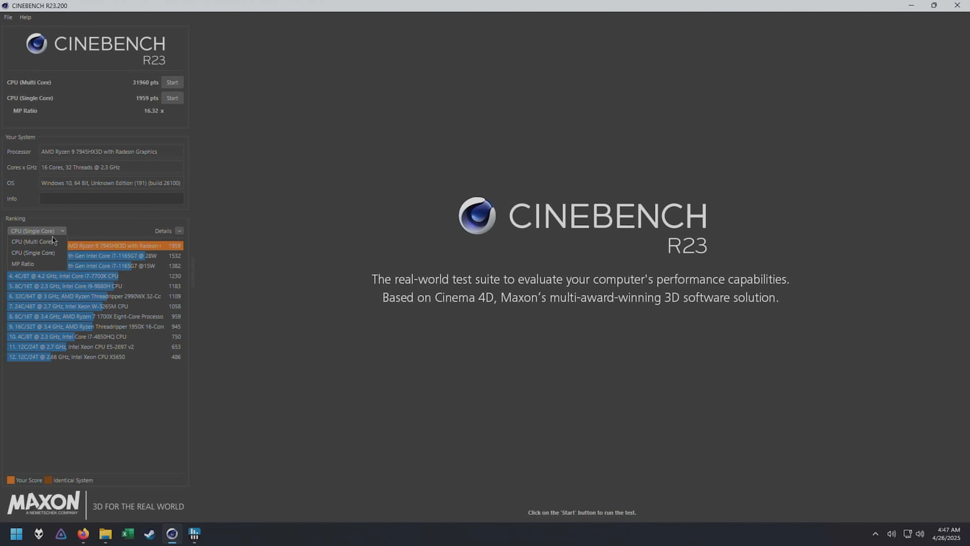
click(33, 240)
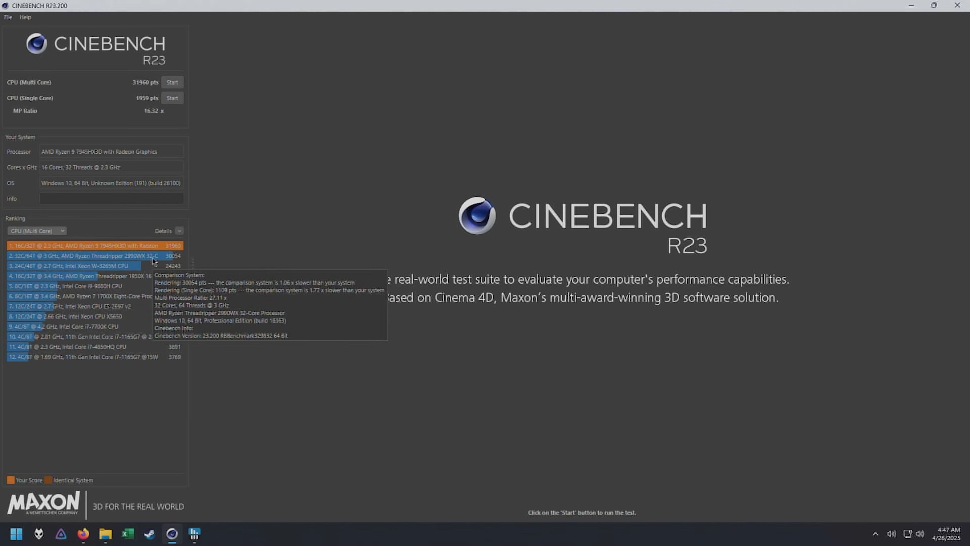
mouse_move(156, 256)
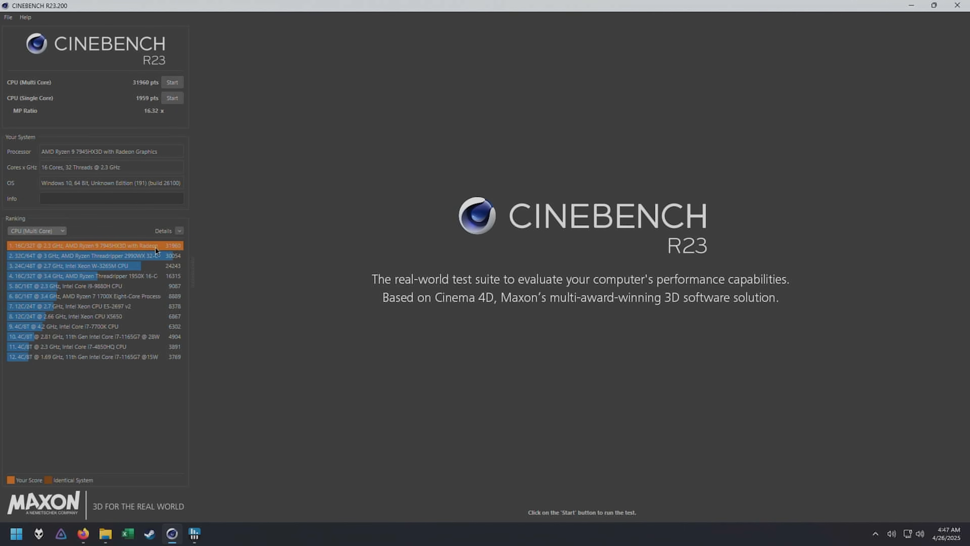
mouse_move(160, 189)
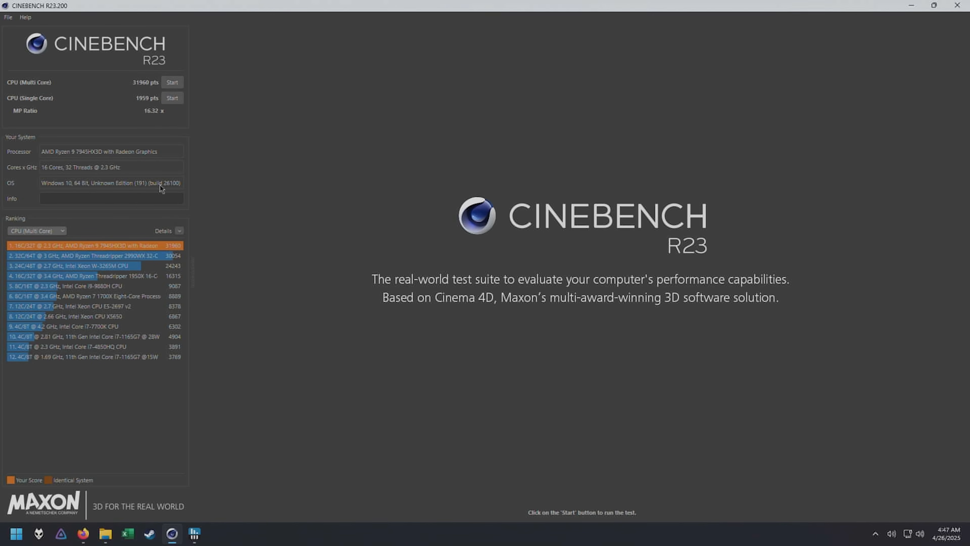
mouse_move(145, 88)
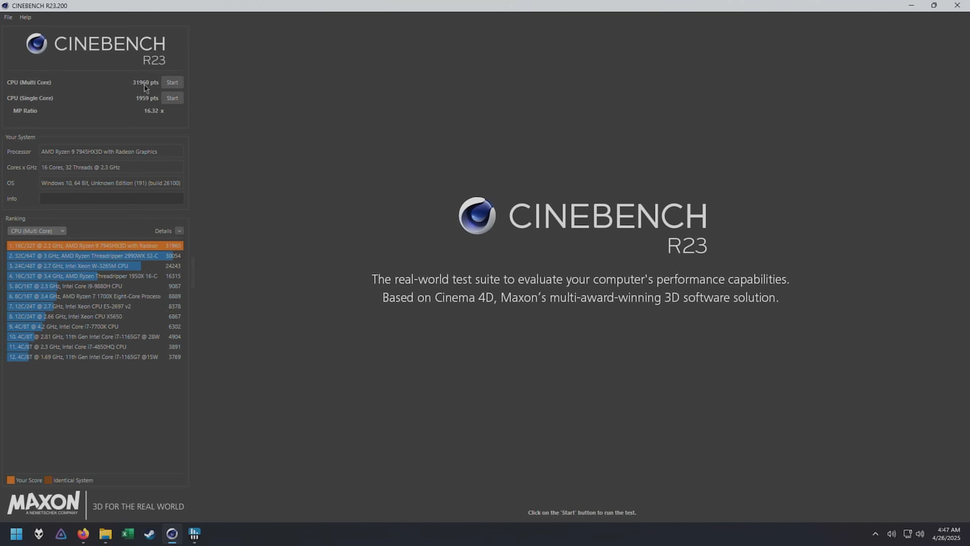
mouse_move(156, 92)
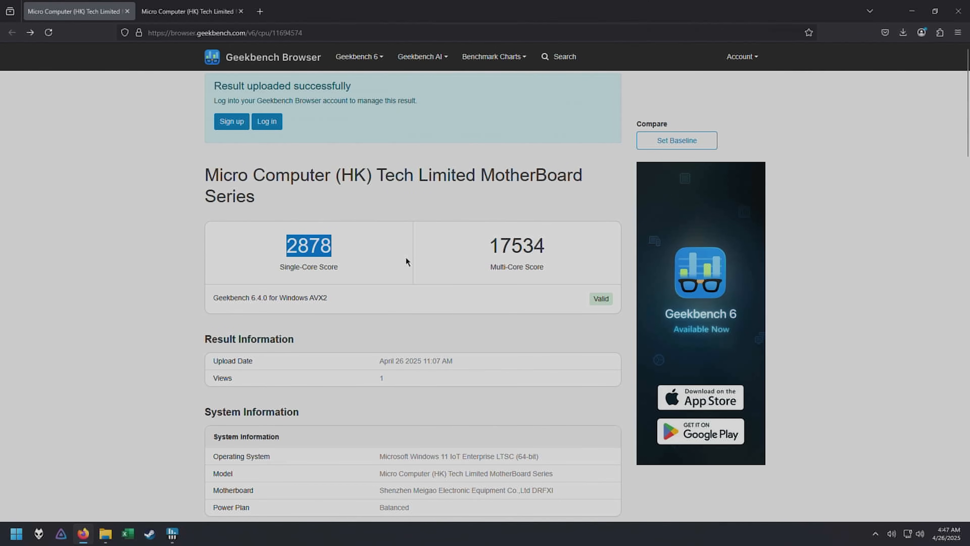
- Highlight the 2878 single-core Geekbench score and review the CPU results
double_click(516, 246)
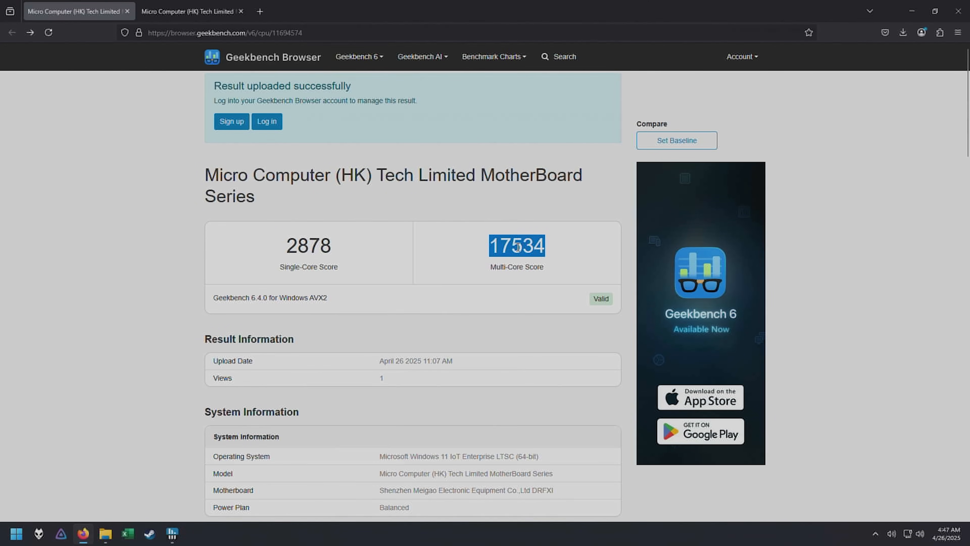
mouse_move(567, 269)
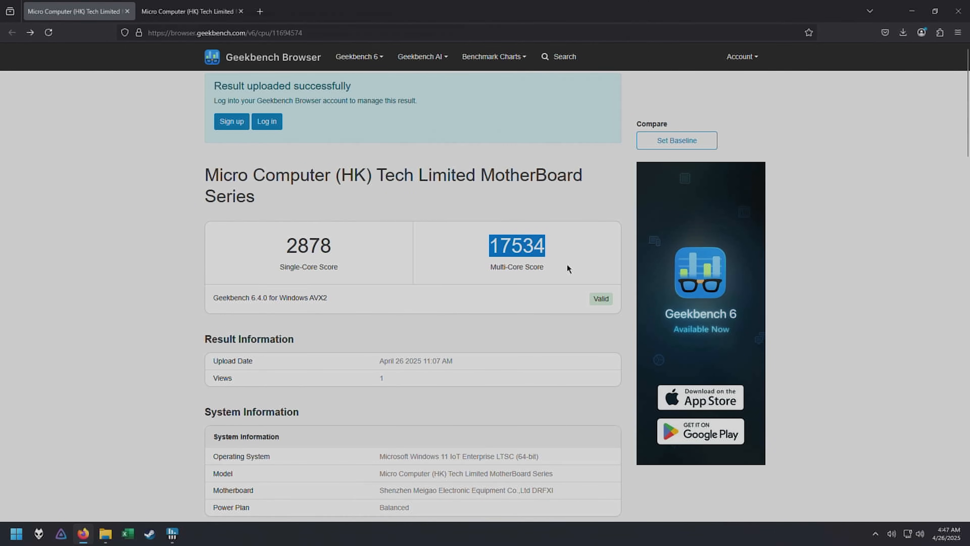
scroll(down, 3)
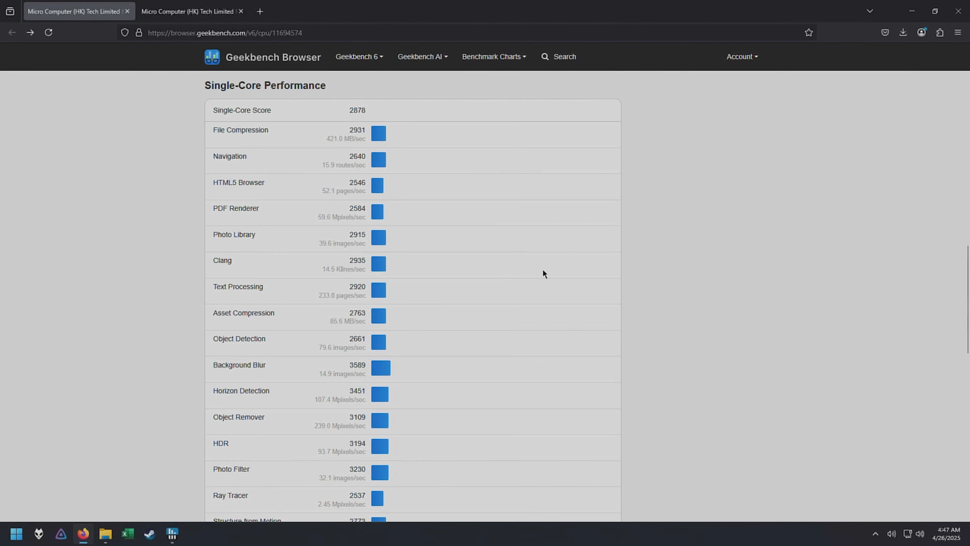
- View the OpenCL compute result scoring 5573 in the second tab
click(188, 11)
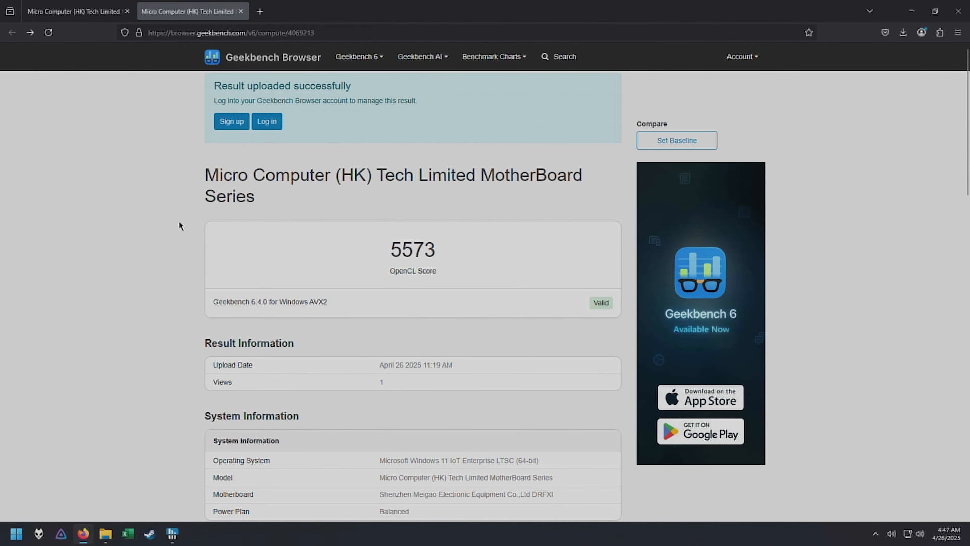
scroll(down, 3)
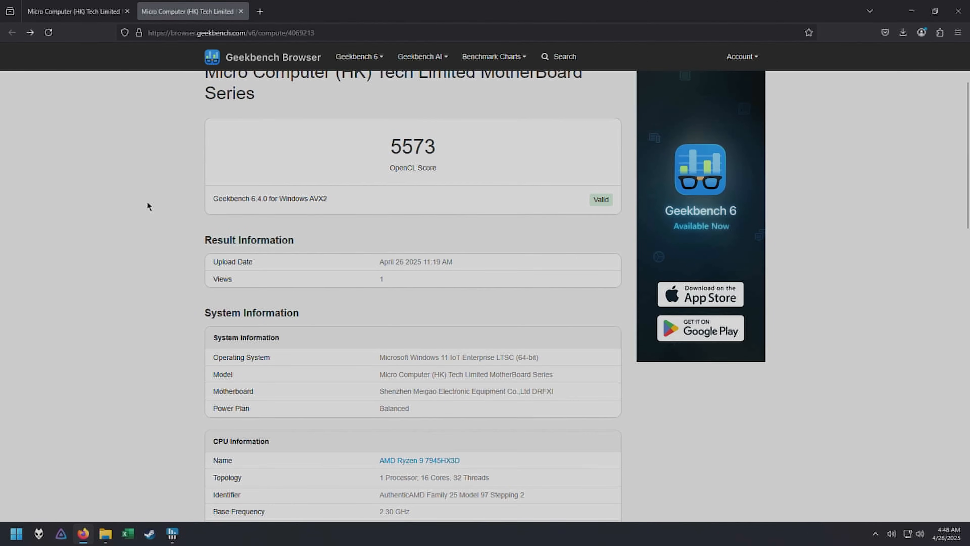
scroll(down, 3)
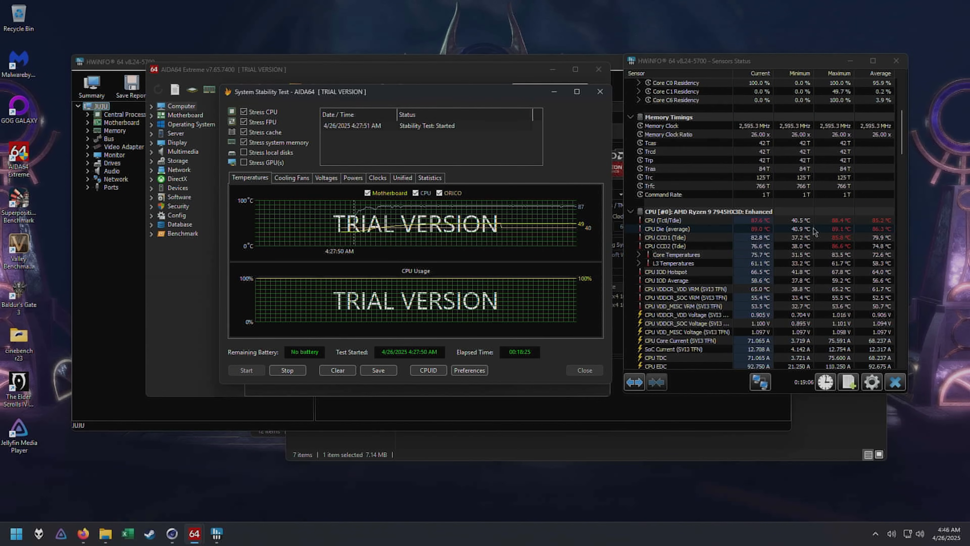
mouse_move(757, 228)
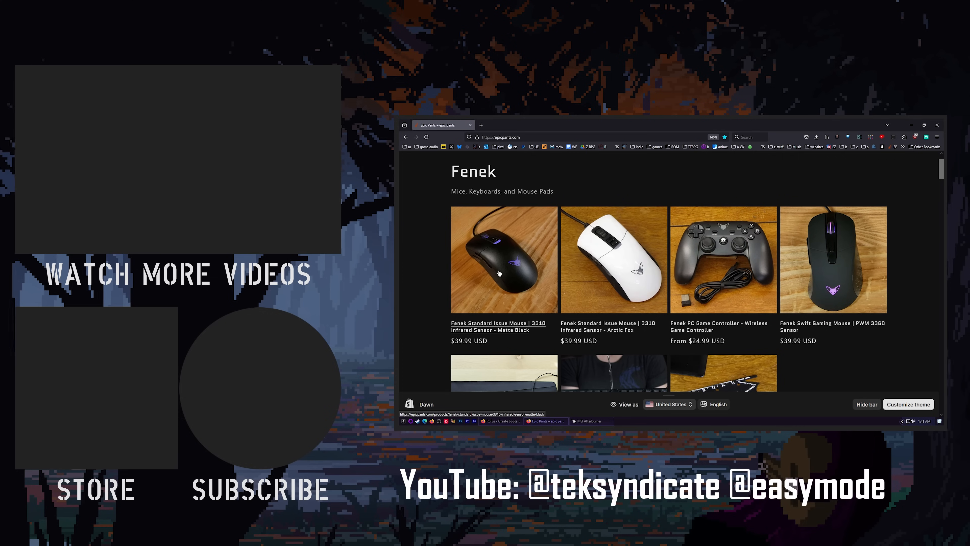
scroll(down, 3)
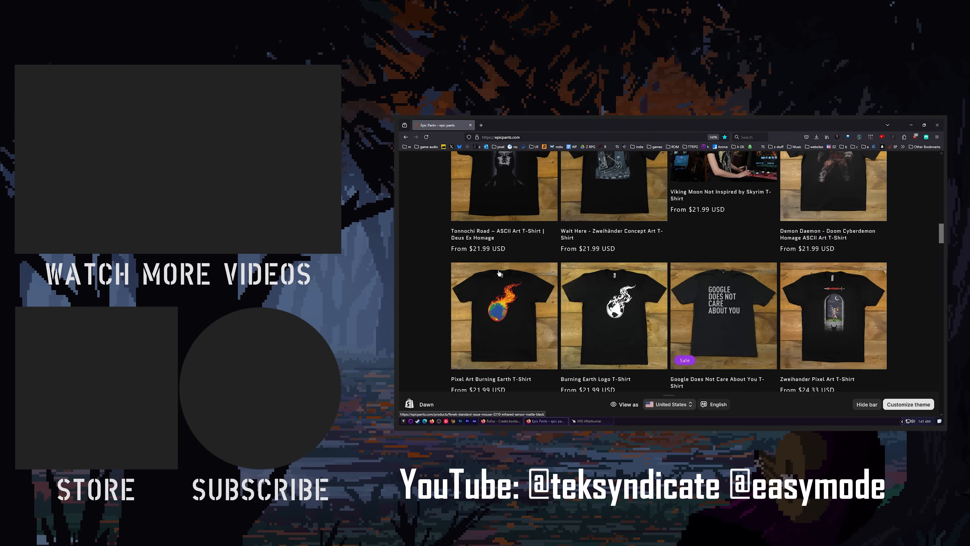
scroll(down, 3)
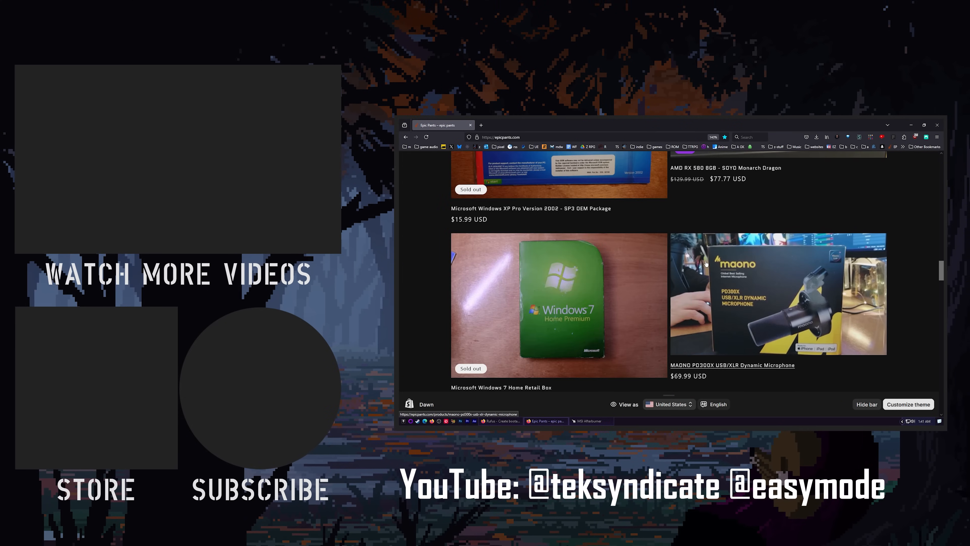
scroll(down, 3)
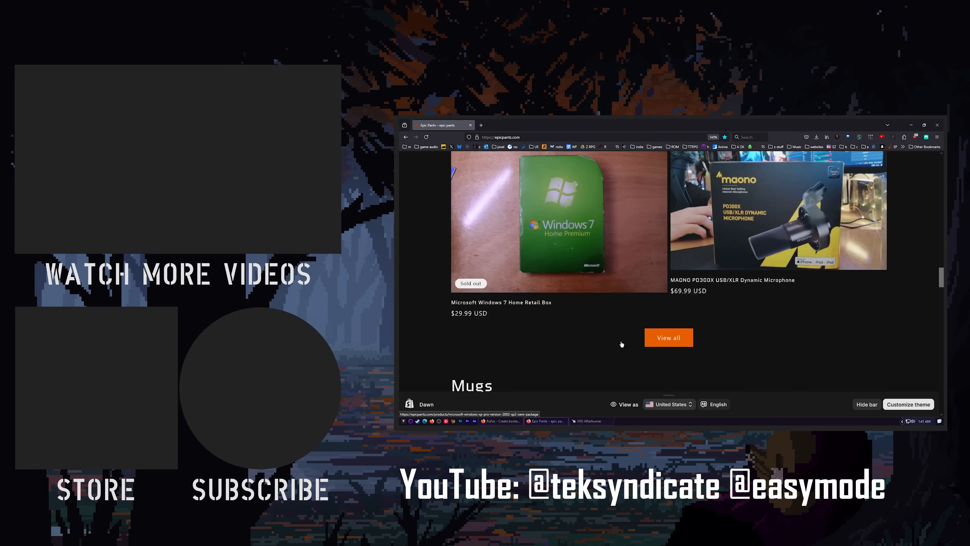
scroll(up, 3)
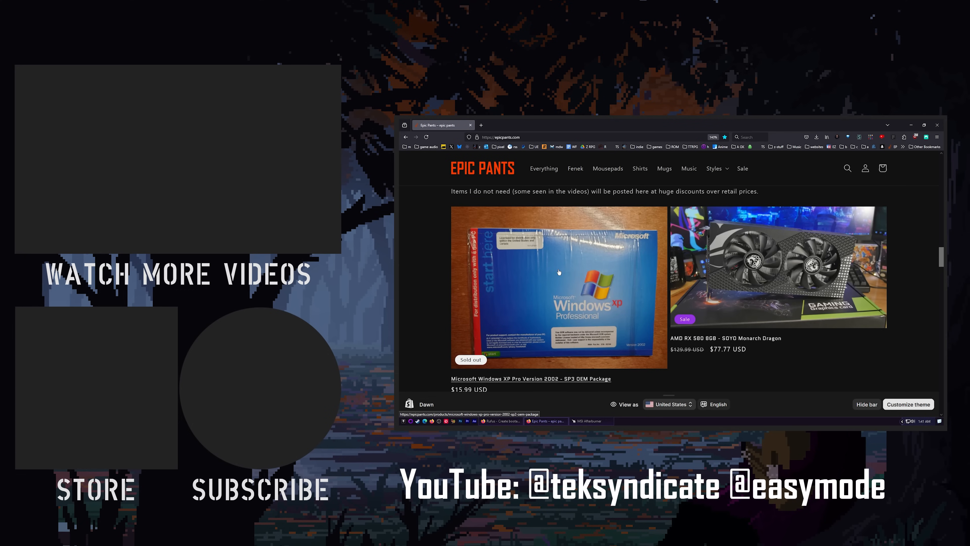
scroll(down, 3)
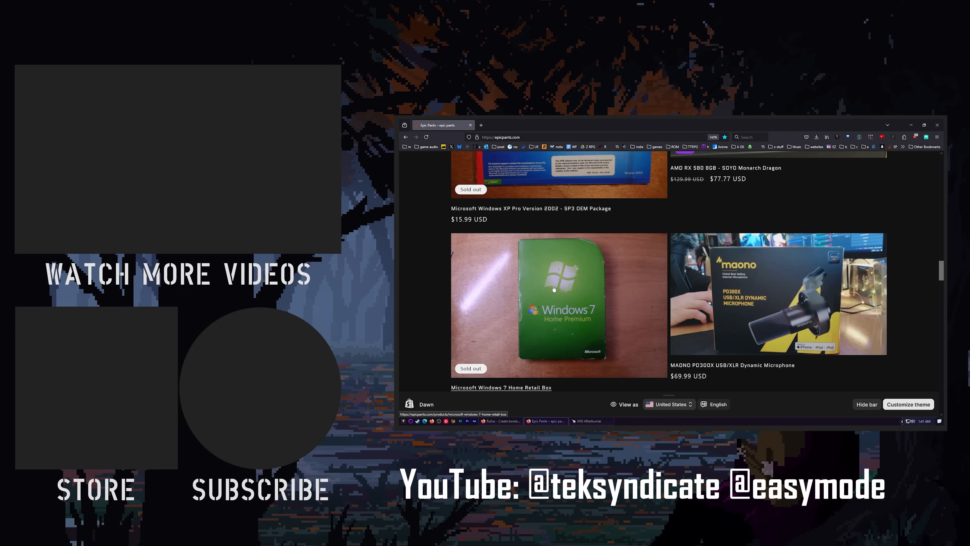
scroll(up, 3)
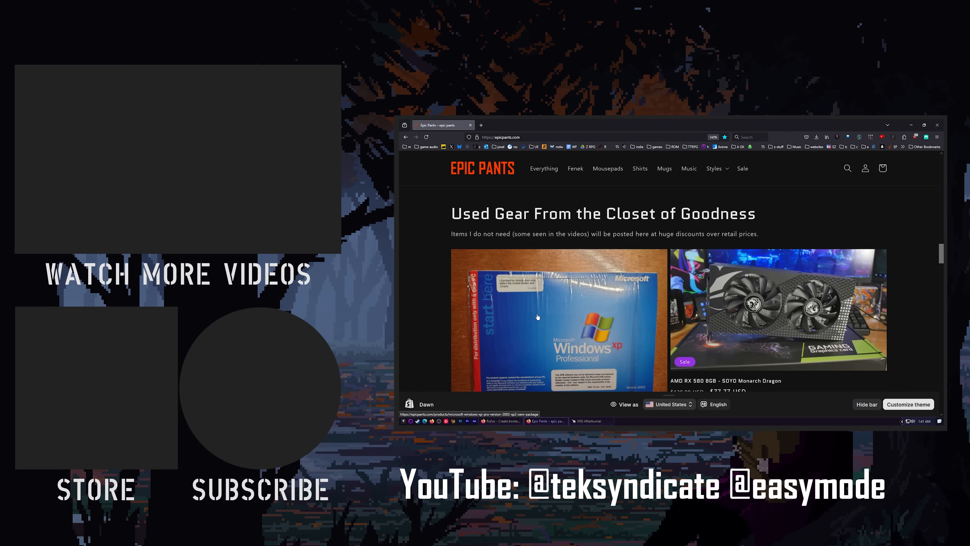
scroll(down, 3)
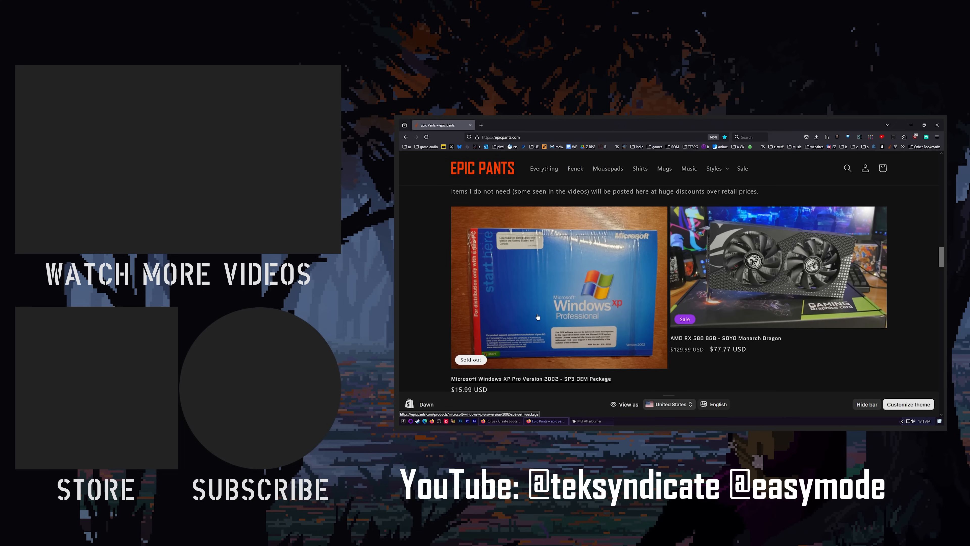